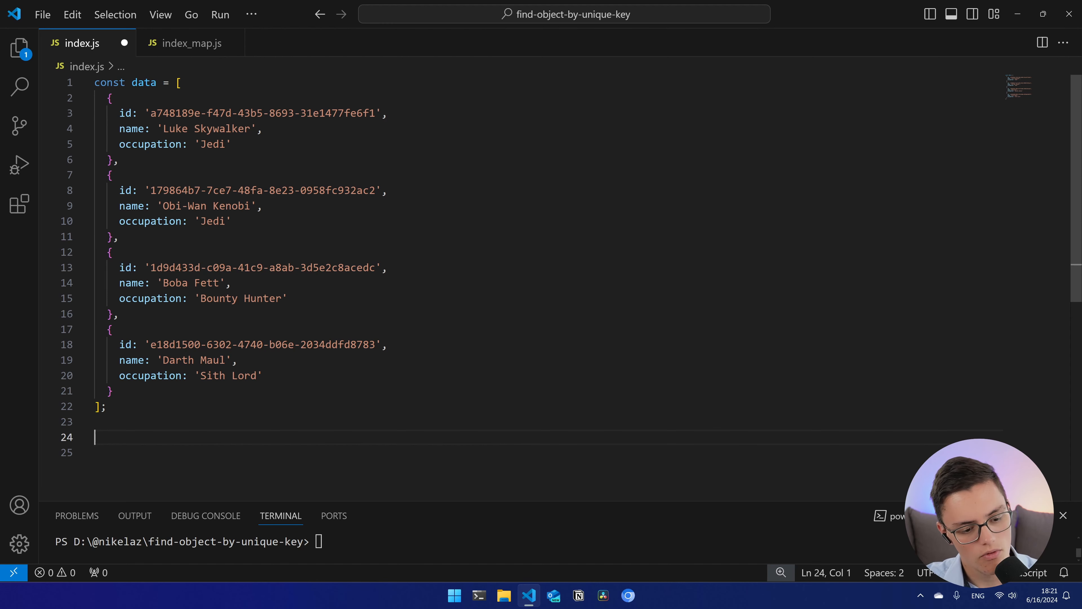
Log data.find(node => node.id === Boba Fett's id) on line 24 and run 'node index'.
text(console.log();)
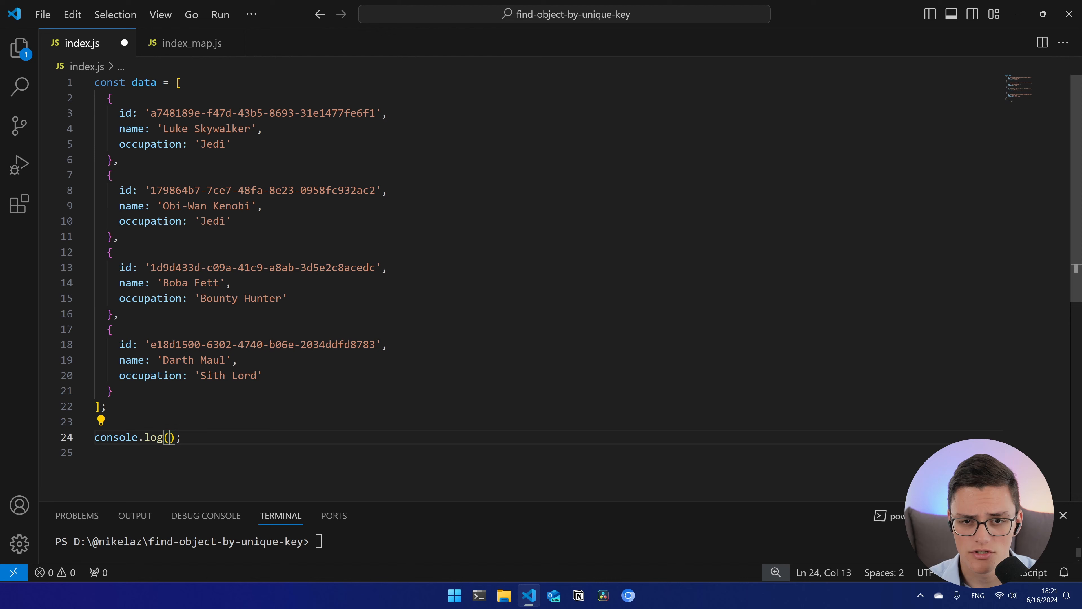
text(data.find()
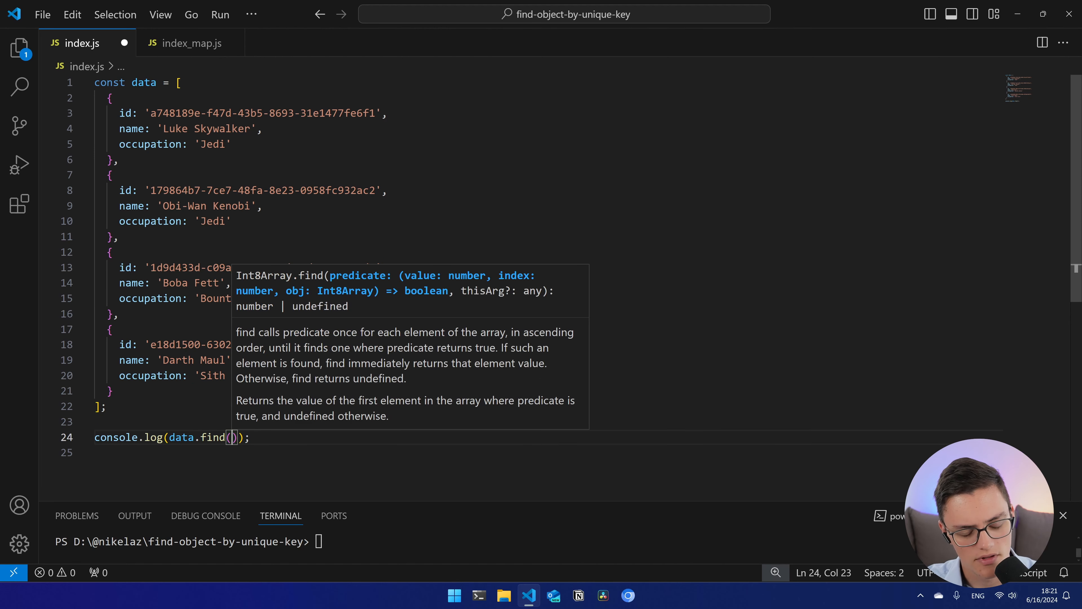
text(node => node.id ===)
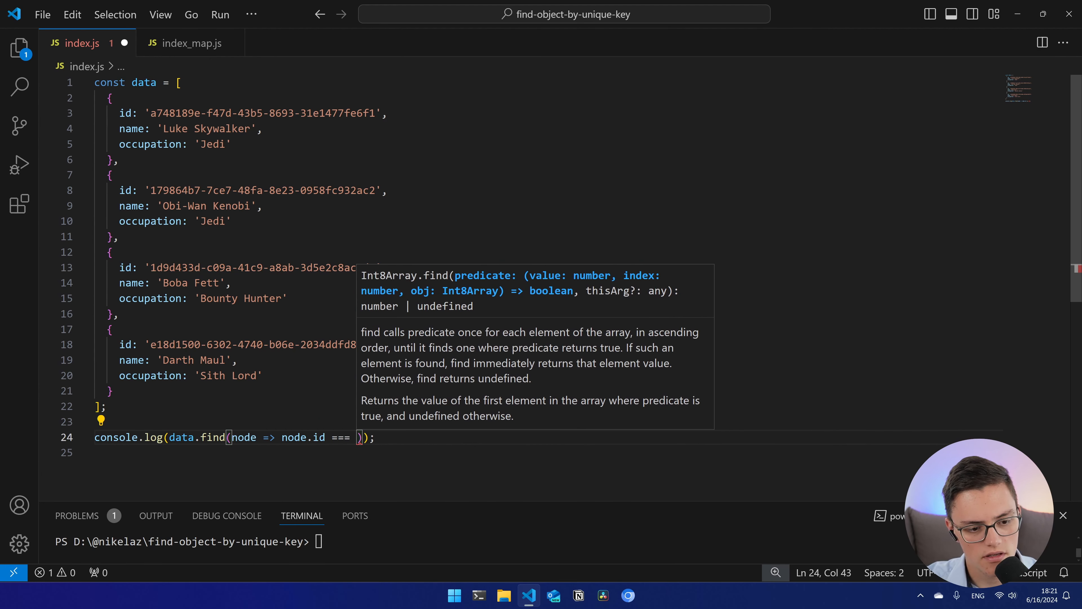
double_click(262, 267)
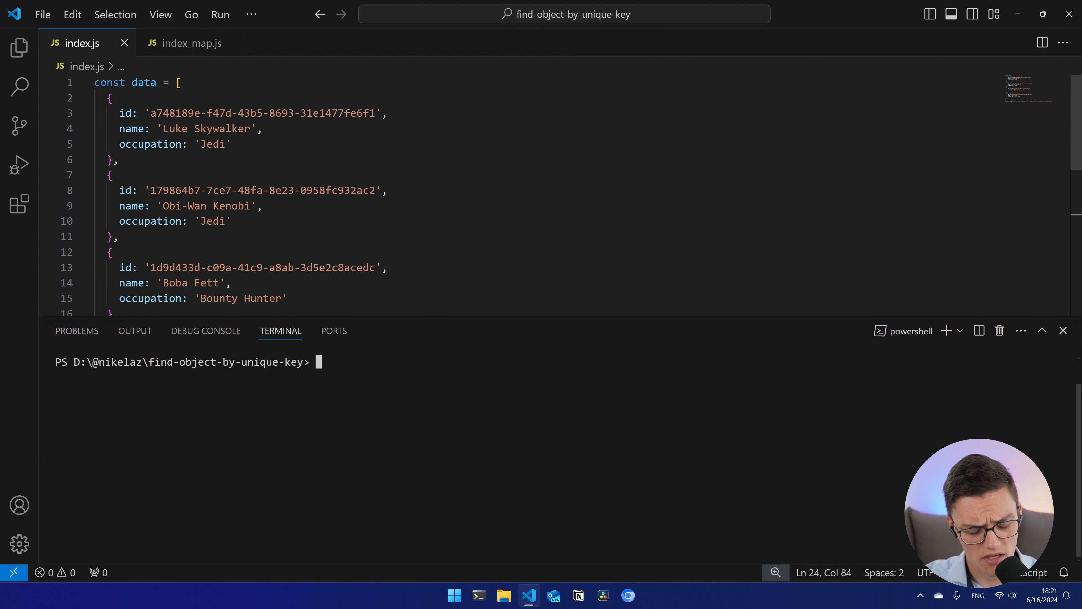
text(node index)
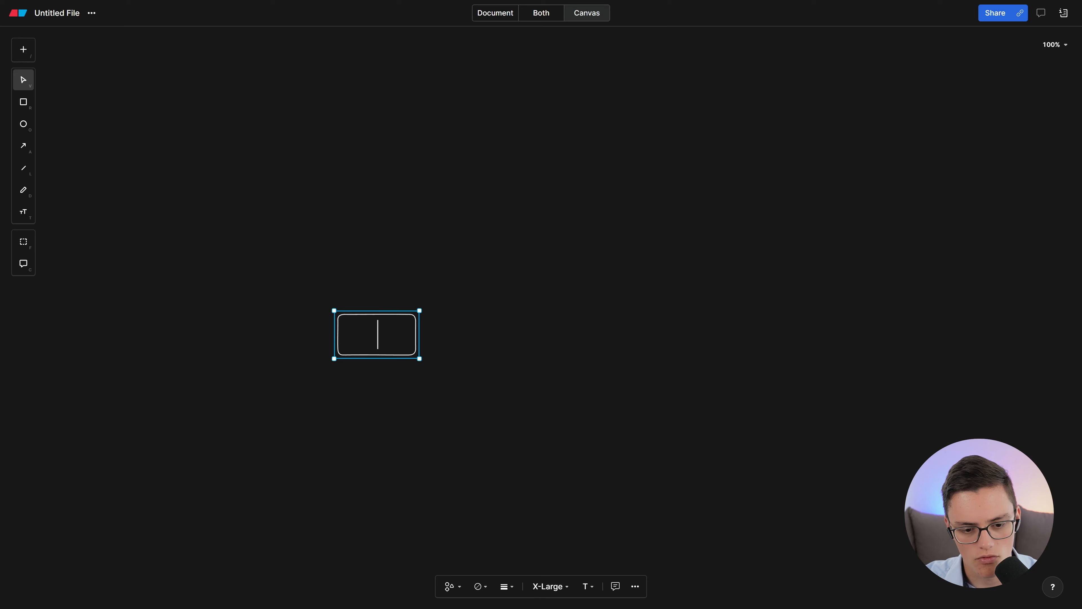
Duplicate the {} box into a row of four and center an Array.prototype.find() title above it.
drag(421, 335, 417, 344)
text({})
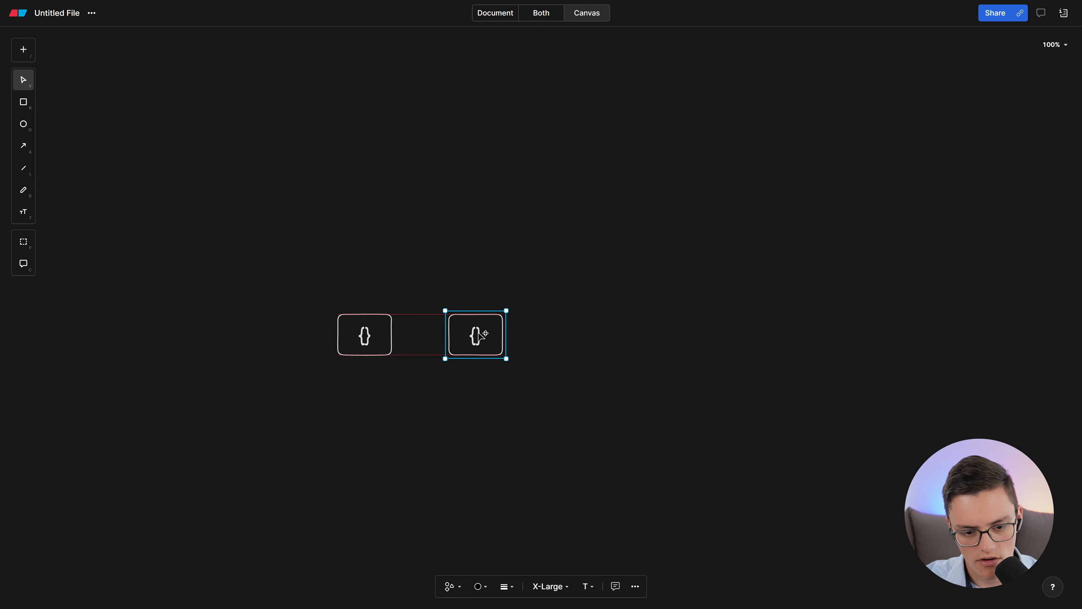
drag(474, 335, 572, 335)
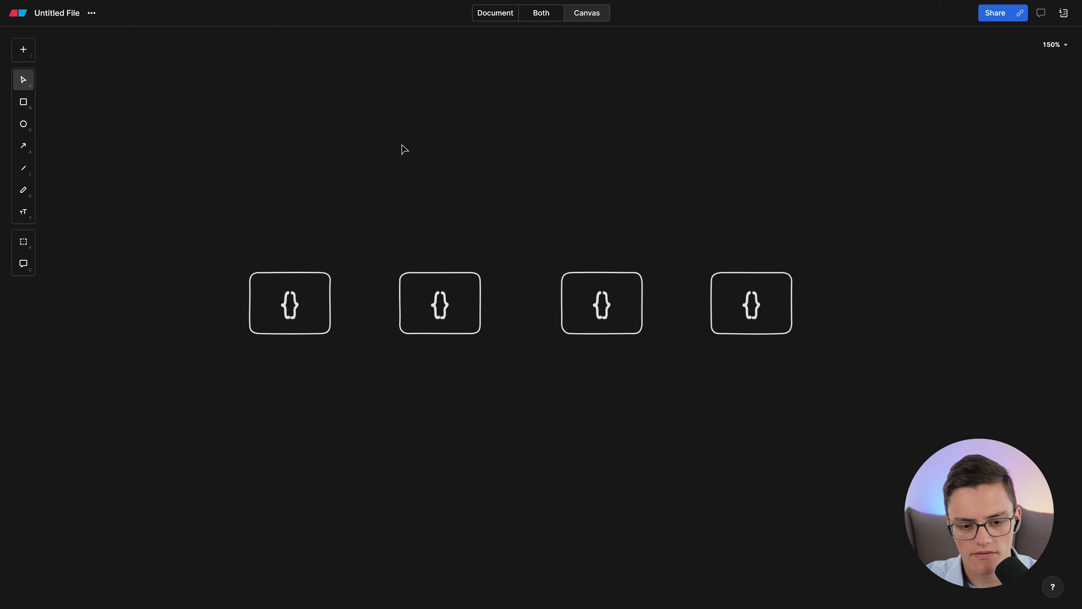
text(Array.pro)
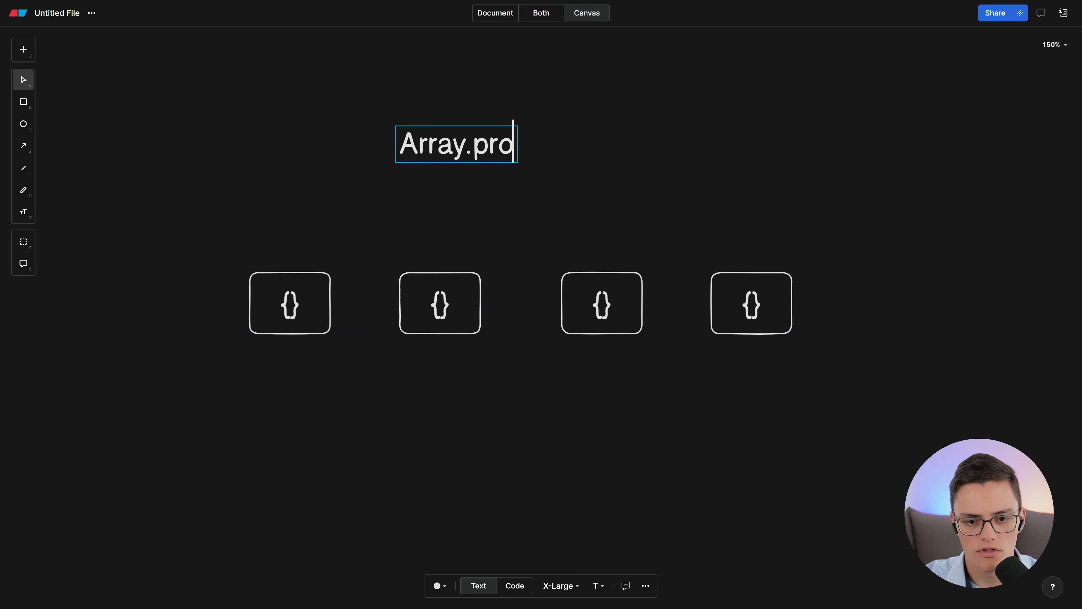
text(totype.find())
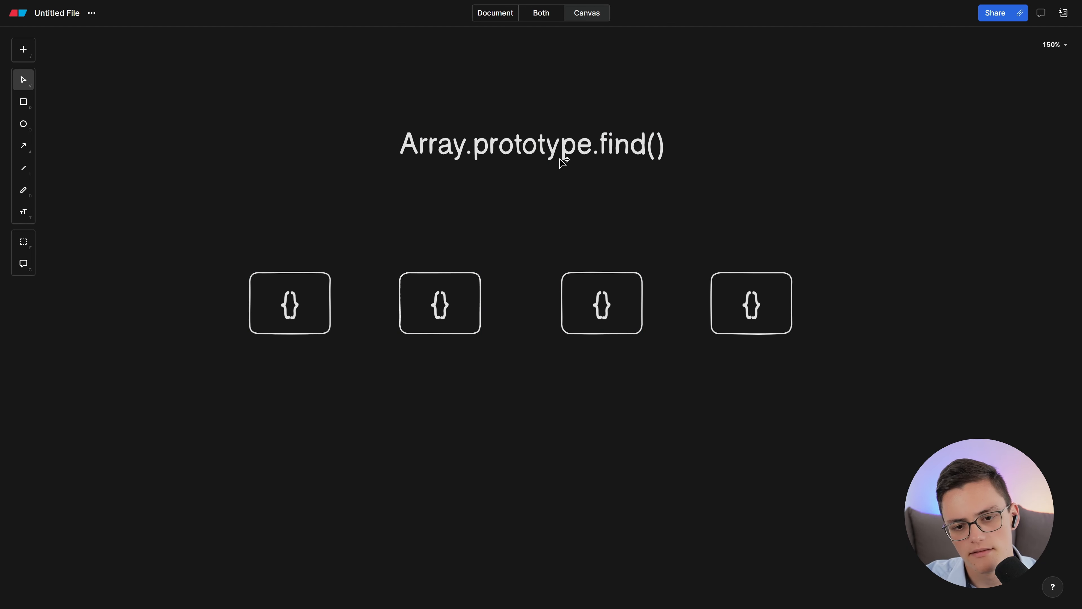
click(531, 145)
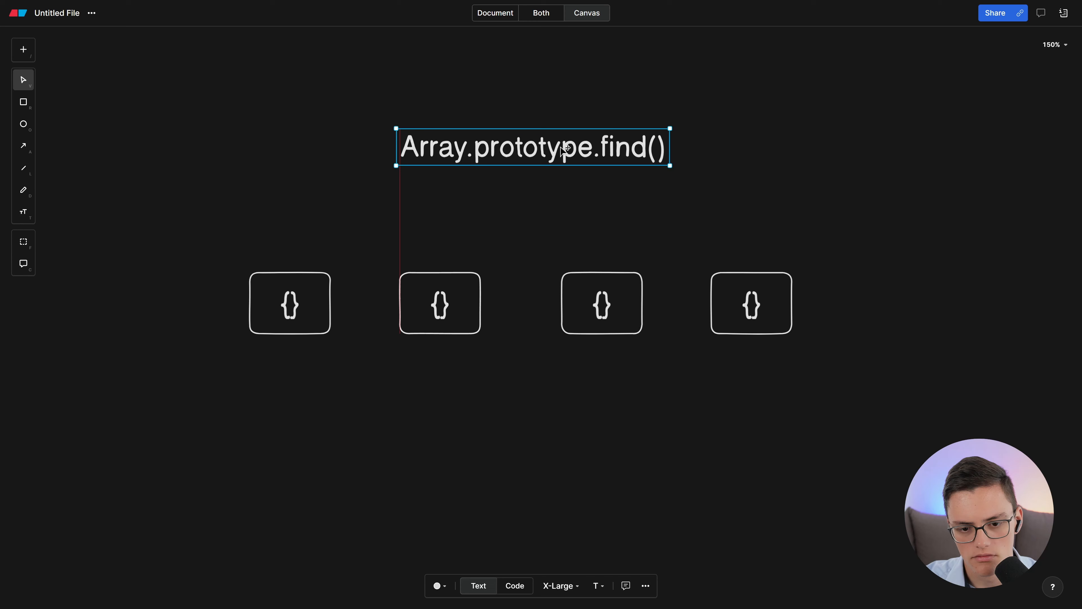
drag(533, 147, 521, 149)
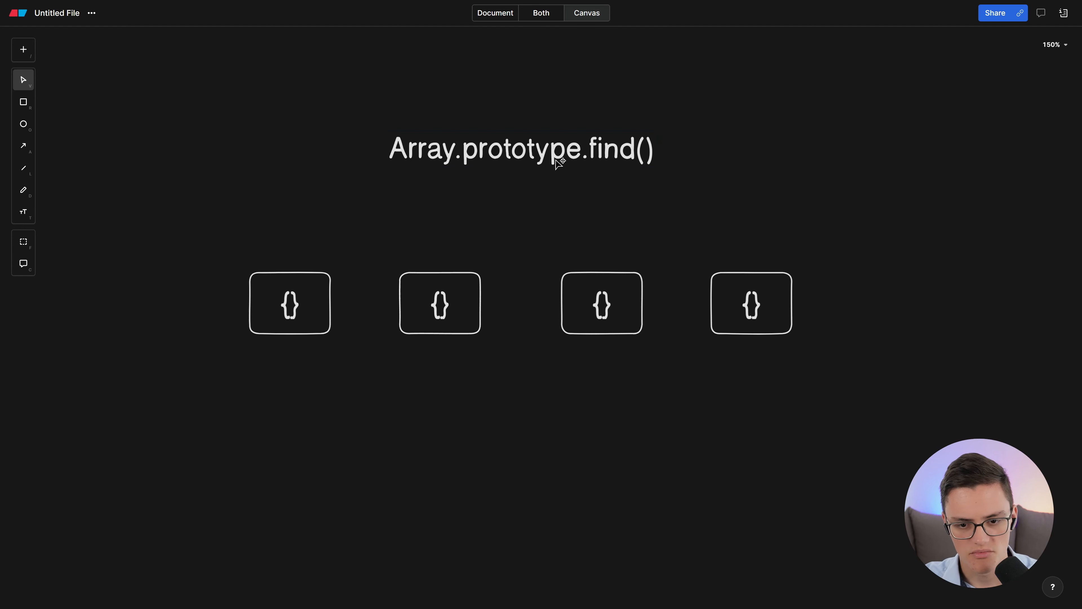
click(520, 148)
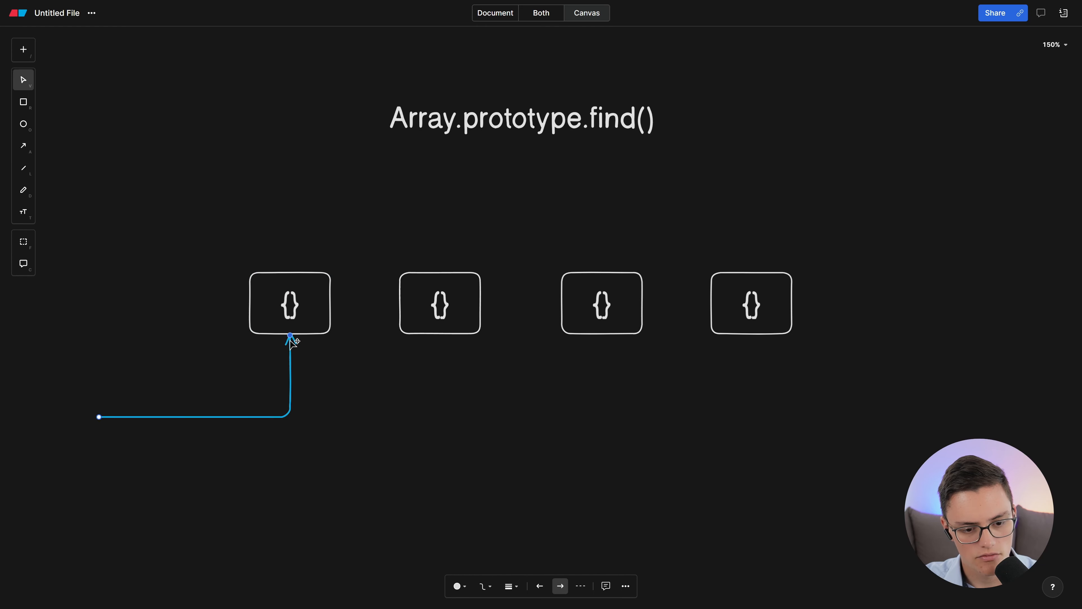
Draw arrows chaining left to right into each object box along the row.
drag(290, 338, 439, 338)
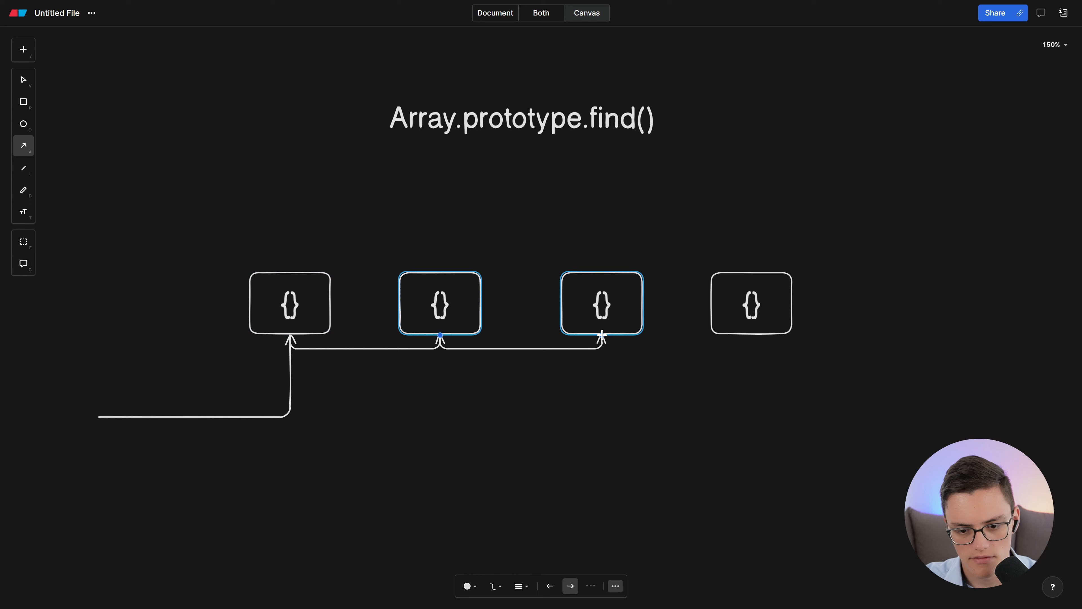
drag(602, 339, 752, 338)
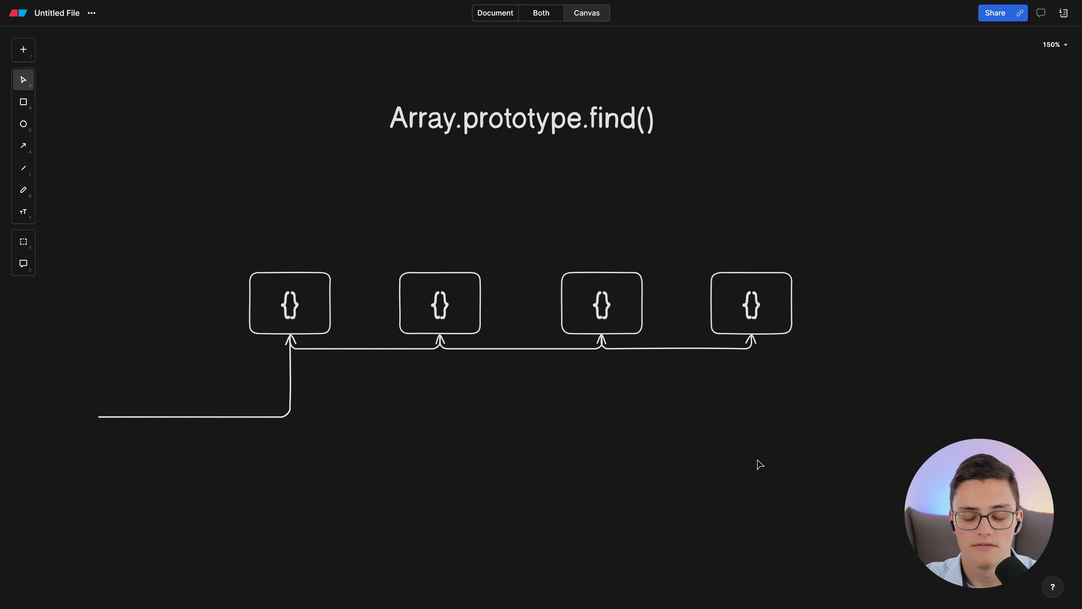
click(601, 304)
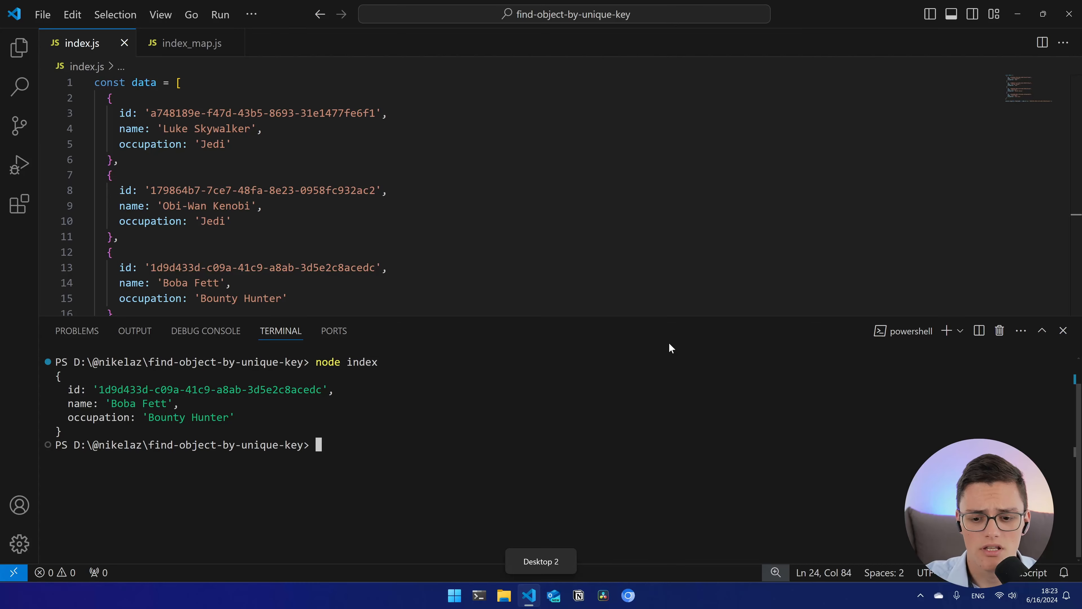
Add an O(n) text label beneath the Array.prototype.find() title.
scroll(down, 3)
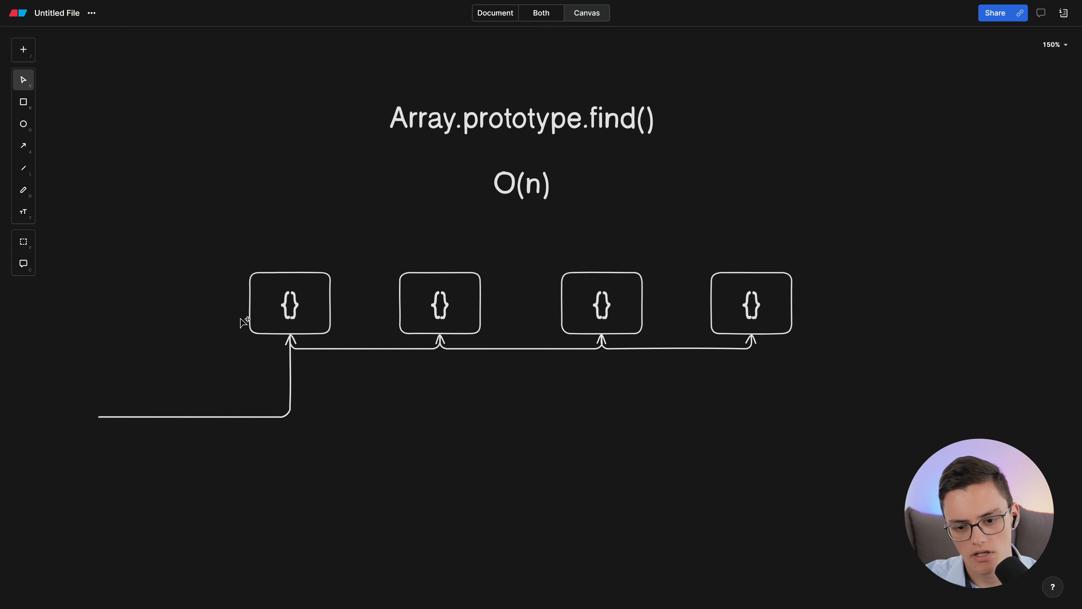
mouse_move(350, 397)
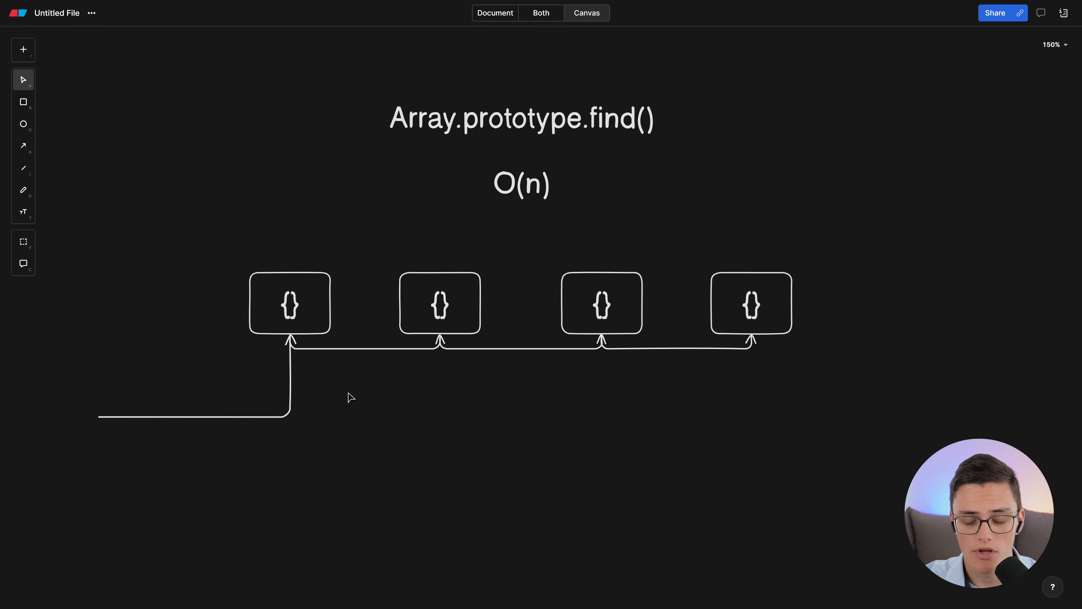
mouse_move(501, 452)
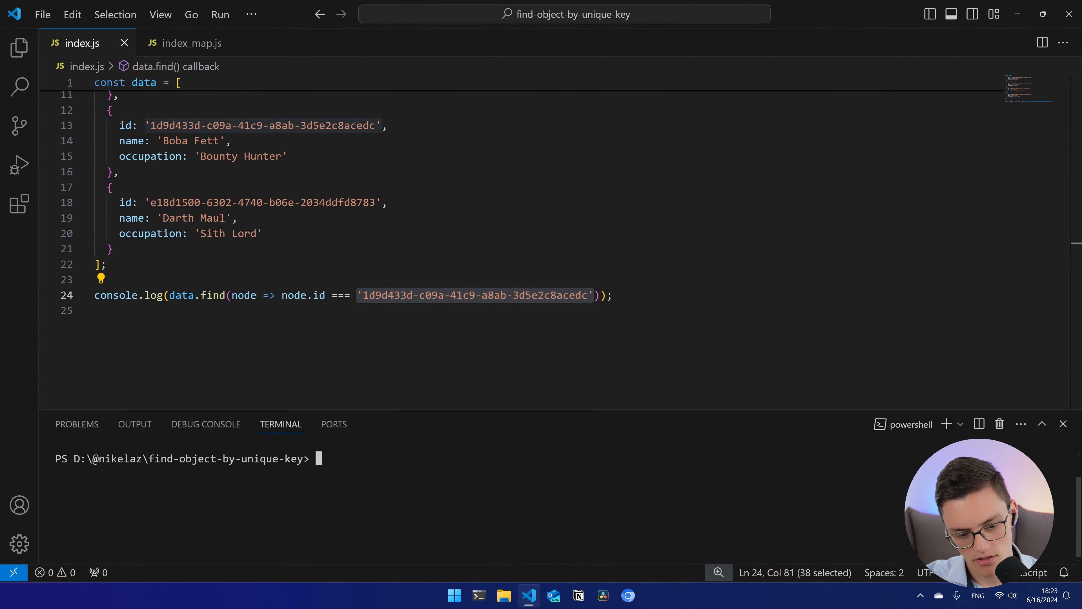
mouse_move(453, 407)
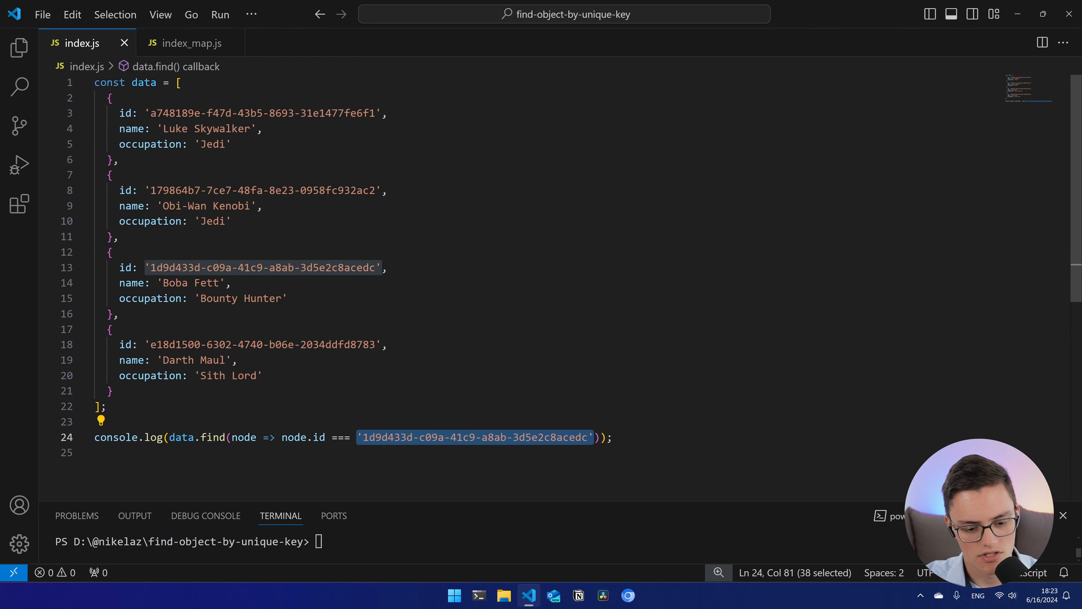
Switch to the index_map.js tab storing the characters in a Map keyed by id.
click(191, 43)
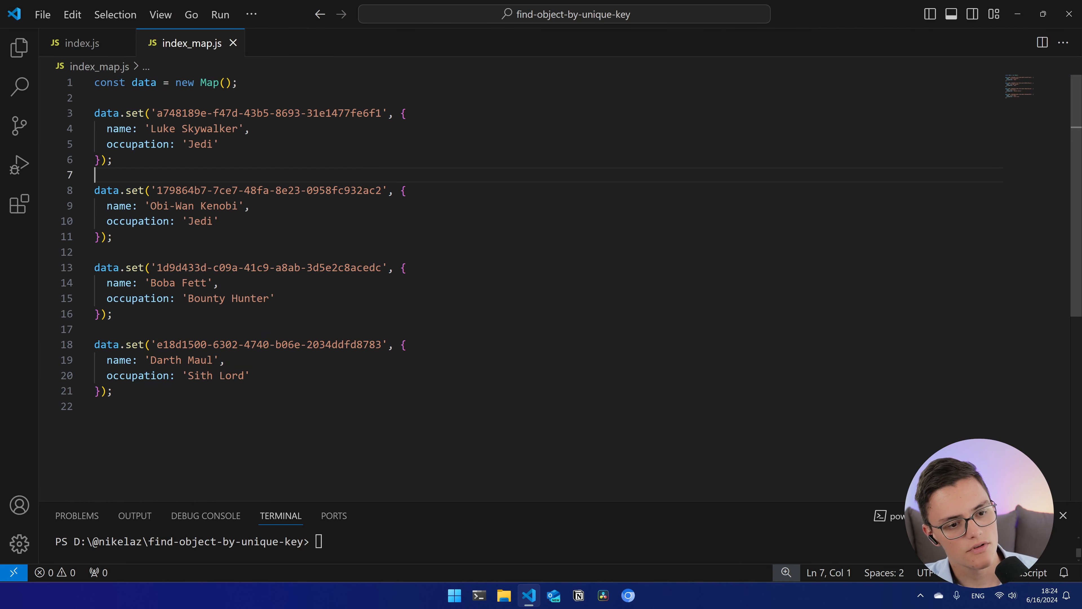
Log data.get with Boba Fett's id on line 23, copying the id from his data.set call.
drag(153, 113, 394, 113)
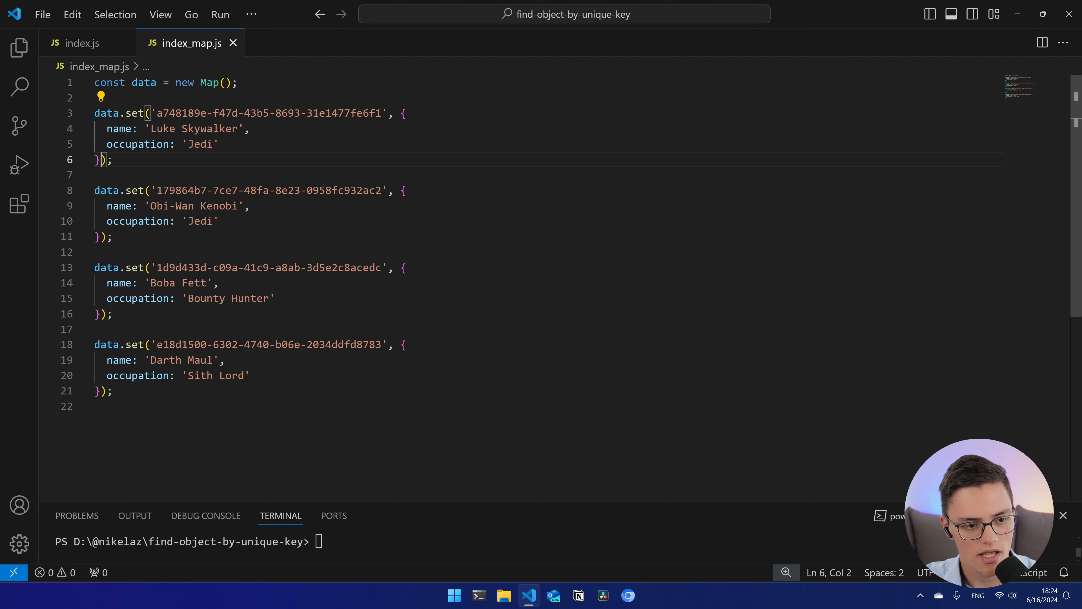
drag(406, 114, 101, 159)
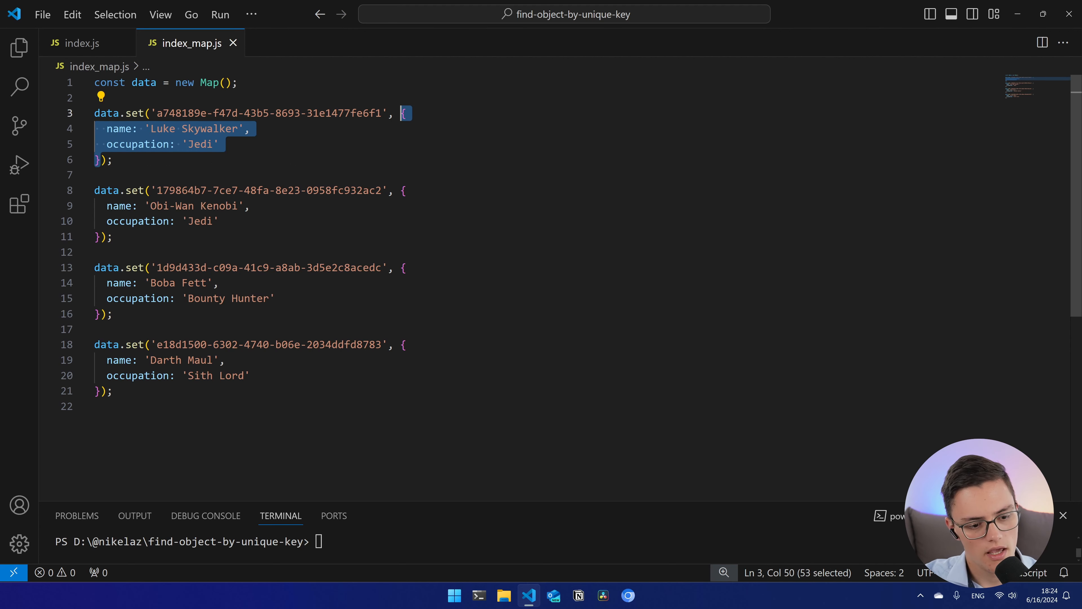
text(console.log()
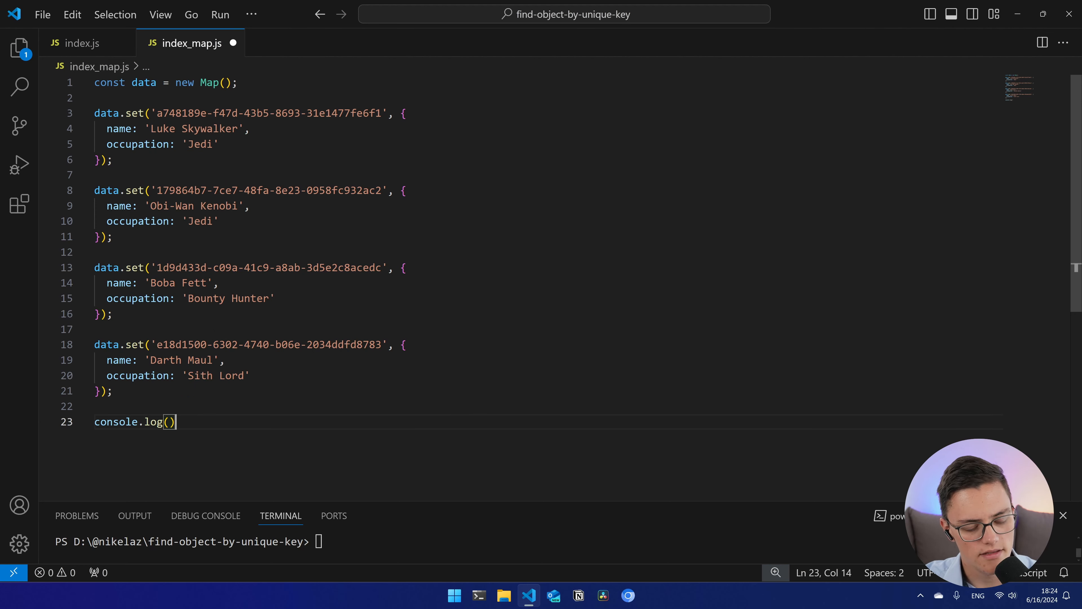
text(data.get()
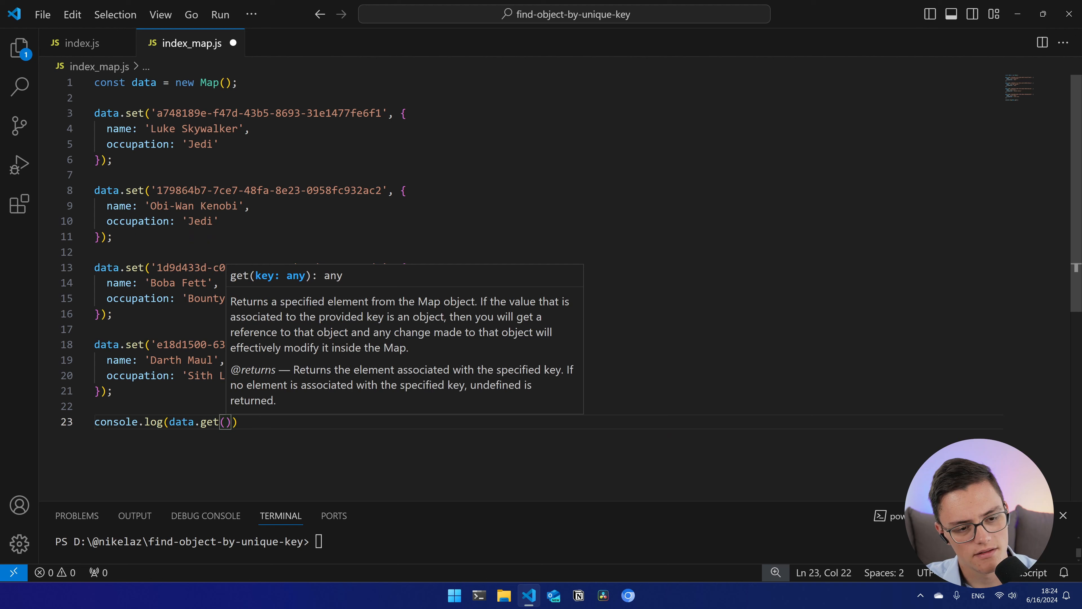
click(150, 268)
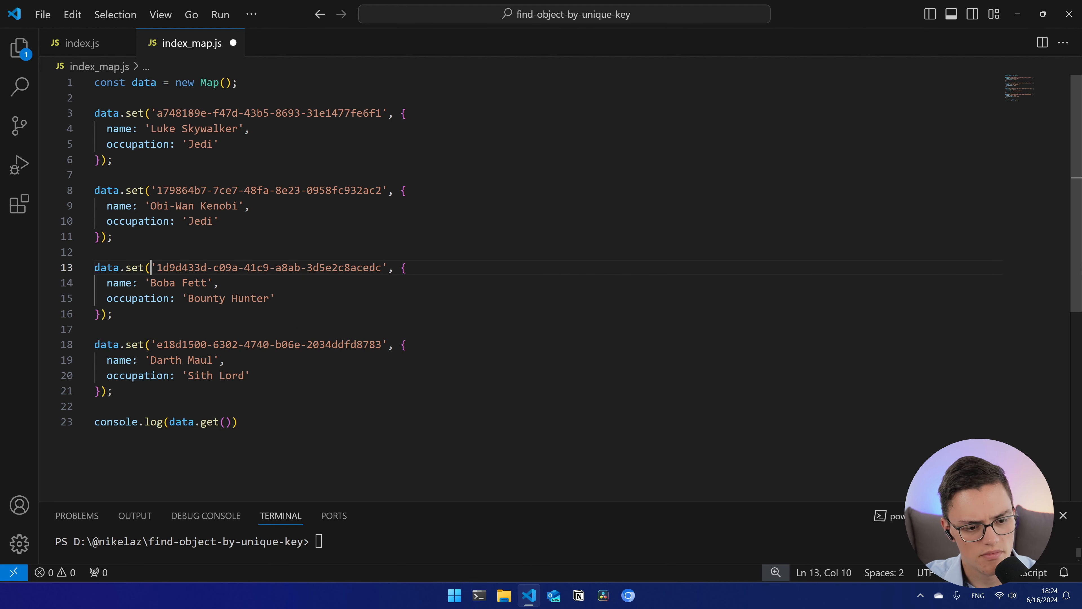
double_click(270, 268)
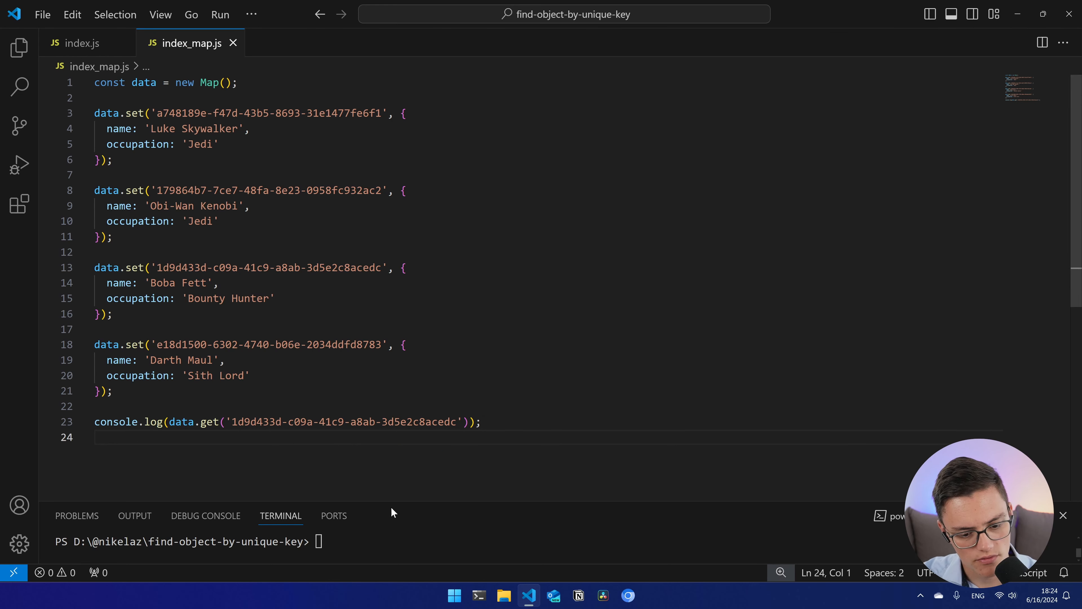
Run 'node index_map' in the terminal and highlight the printed Boba Fett object.
text(n)
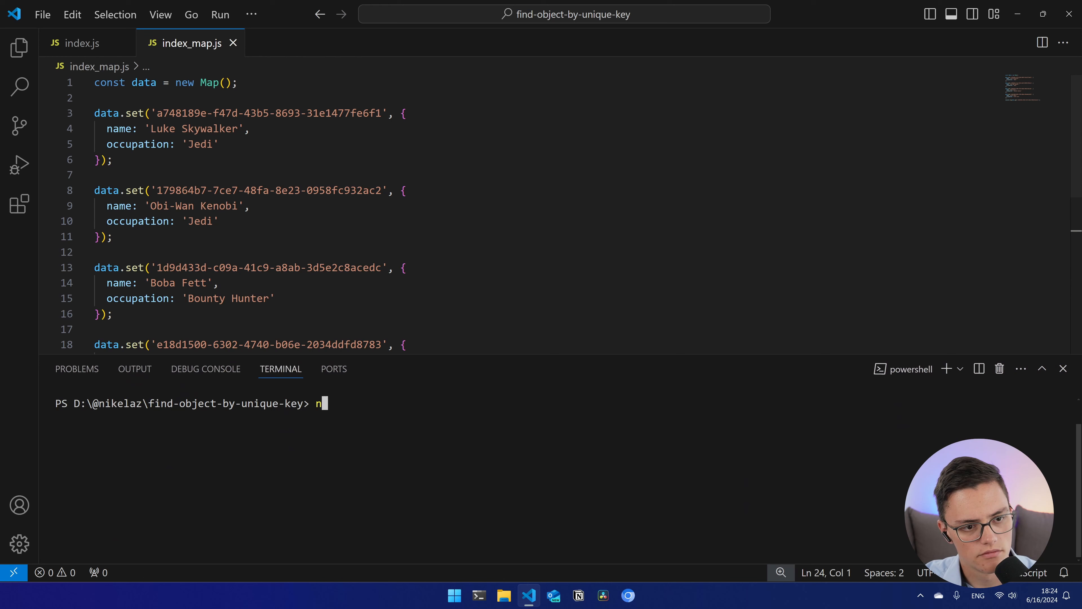
text(ode index_map)
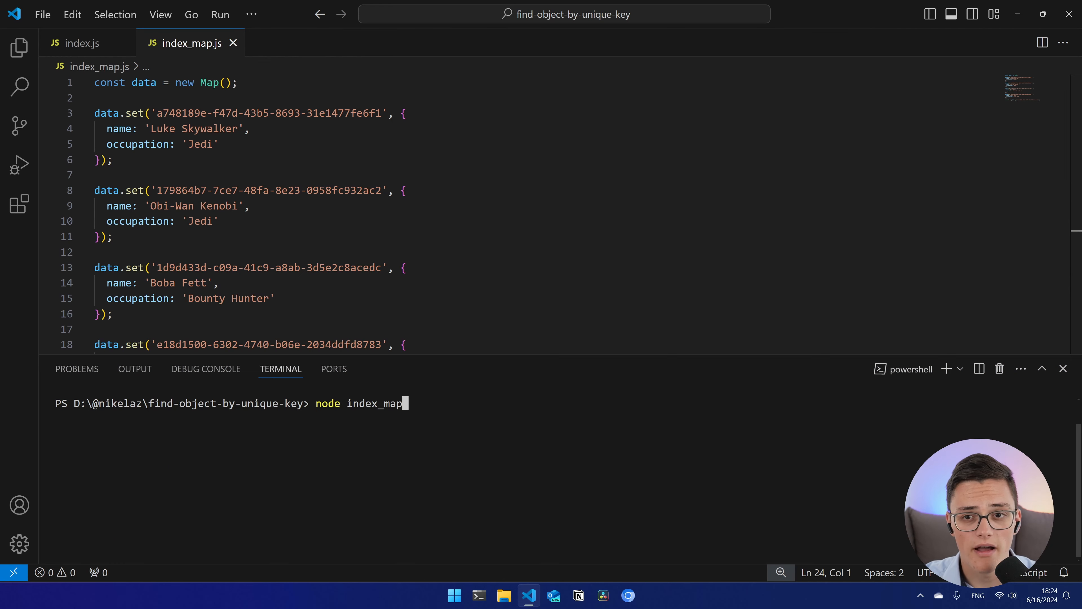
key(Enter)
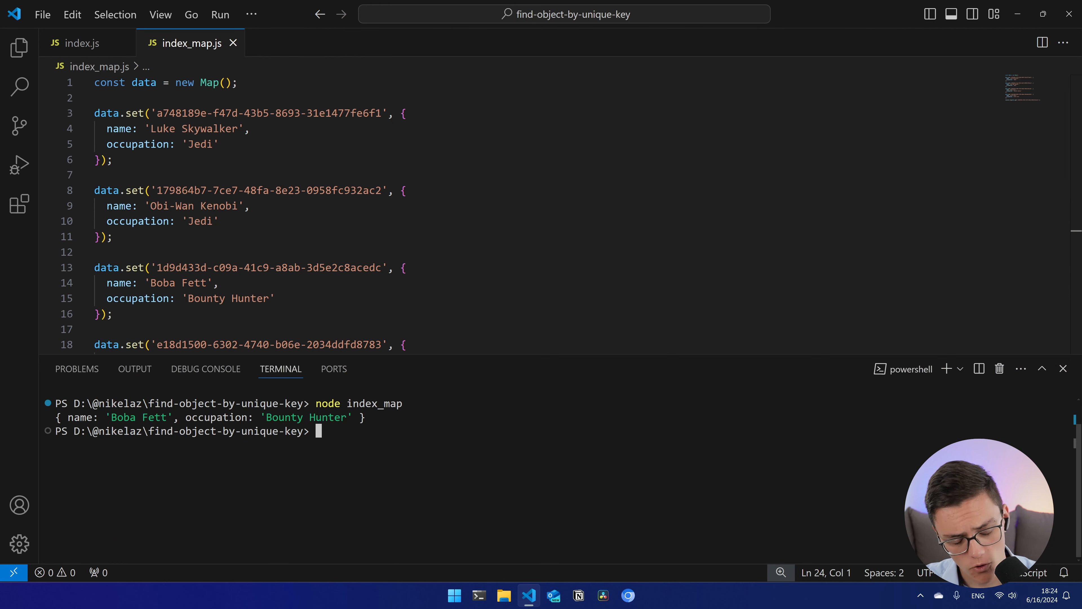
drag(67, 418, 356, 417)
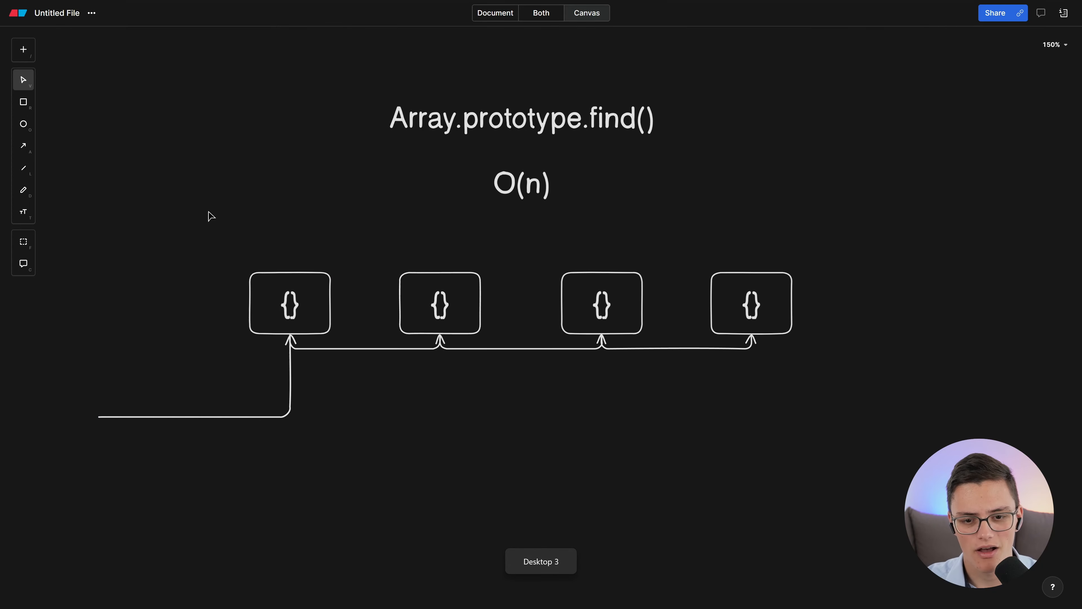
Remove the arrows and add a green 'id' rectangle tag above the object boxes.
click(22, 145)
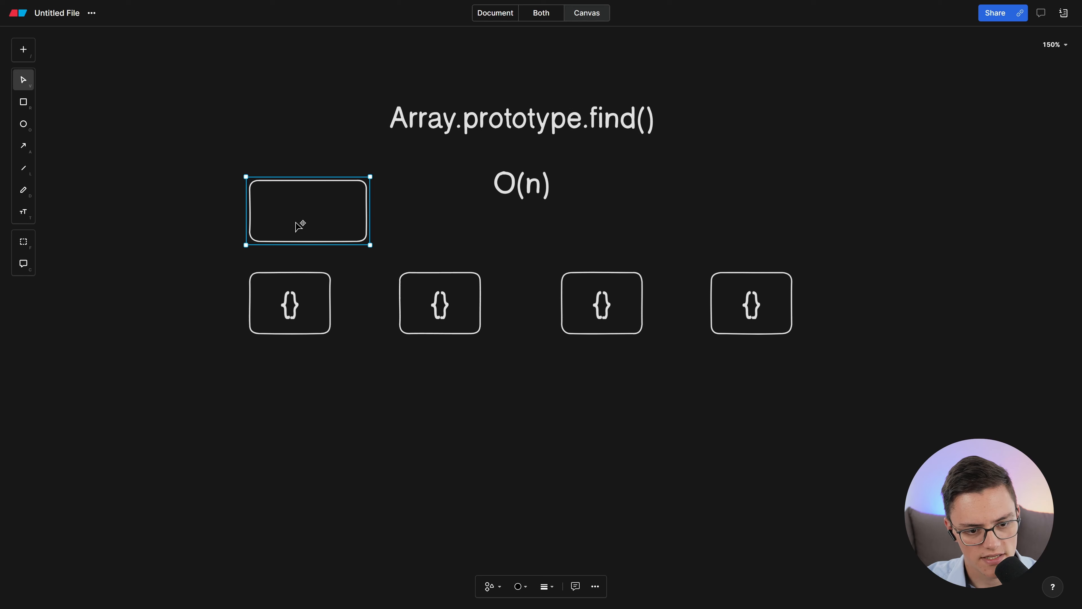
text(id)
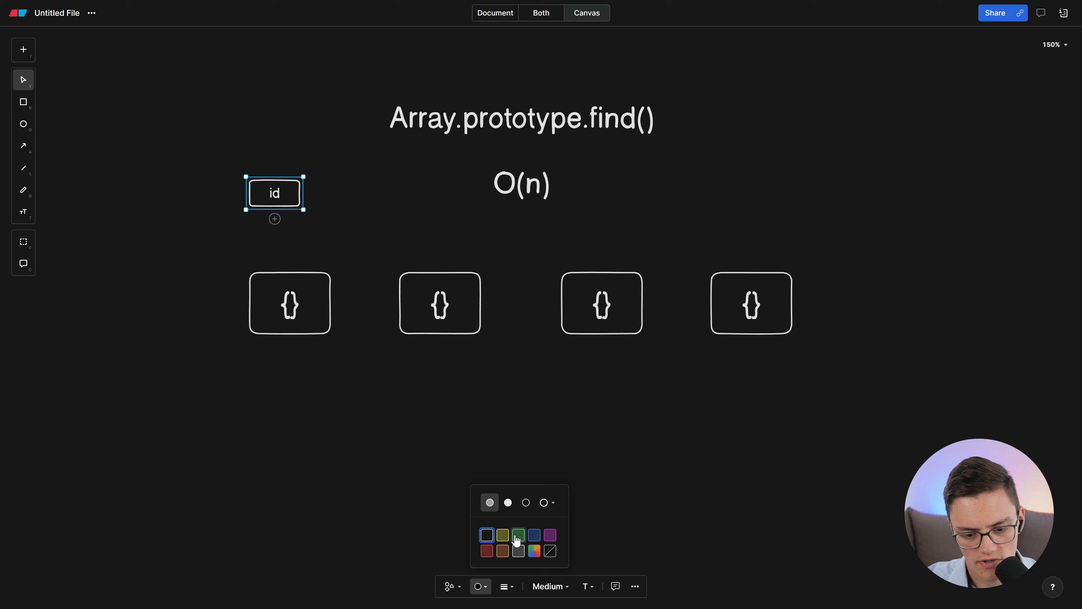
click(519, 535)
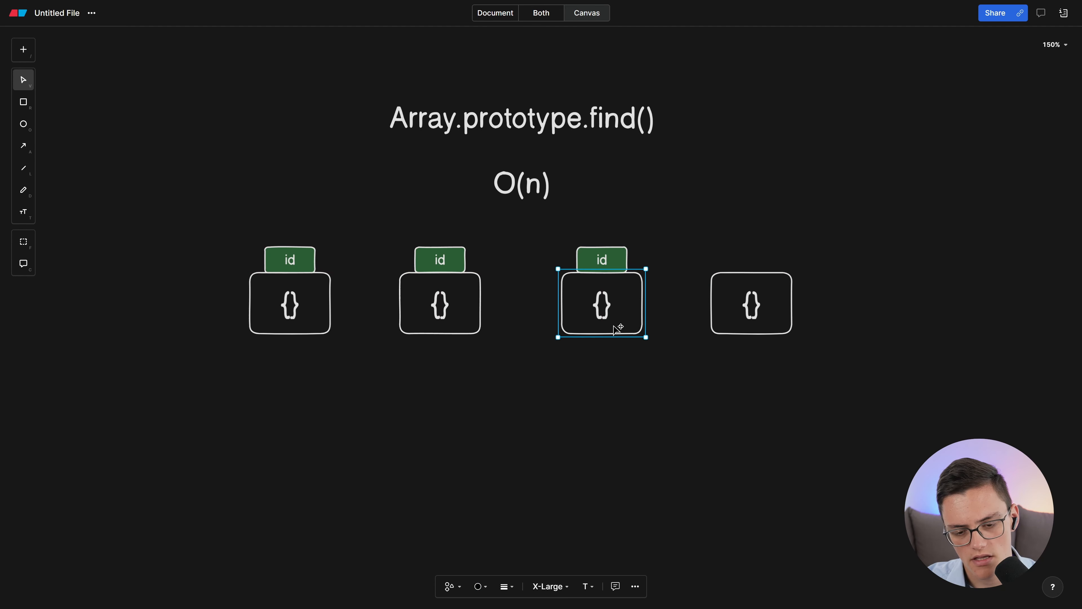
mouse_move(596, 334)
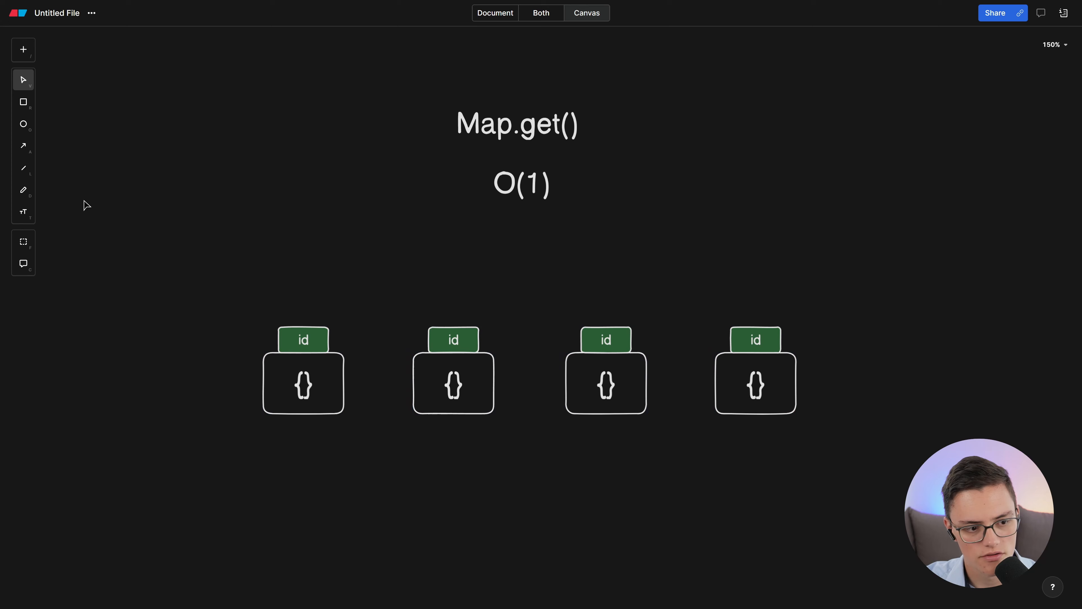
Draw an elbow arrow from the left down onto the third id tag and adjust its horizontal segment.
drag(270, 234, 605, 318)
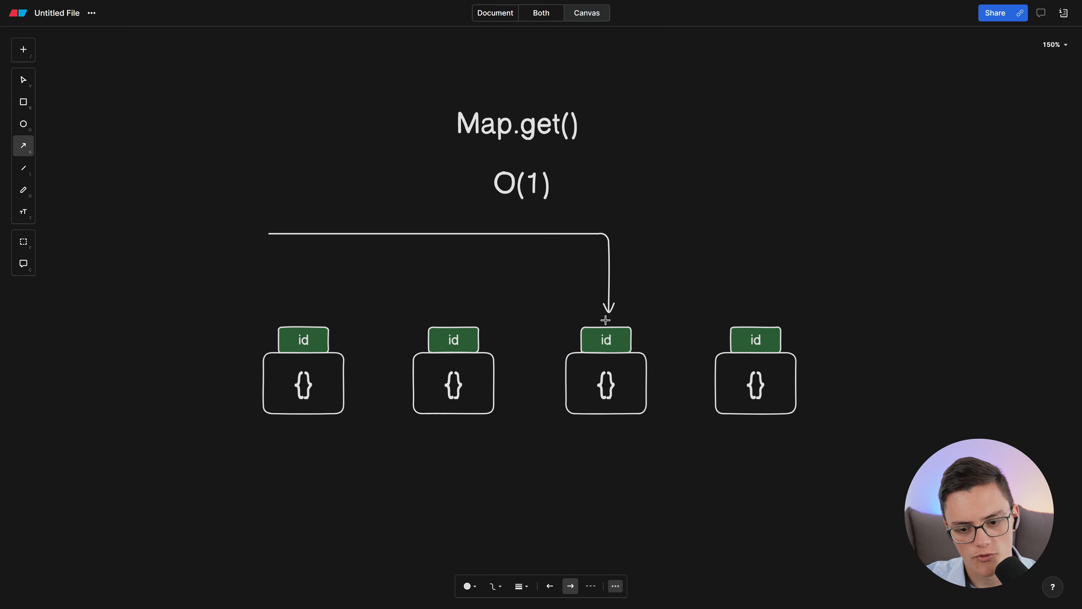
click(23, 79)
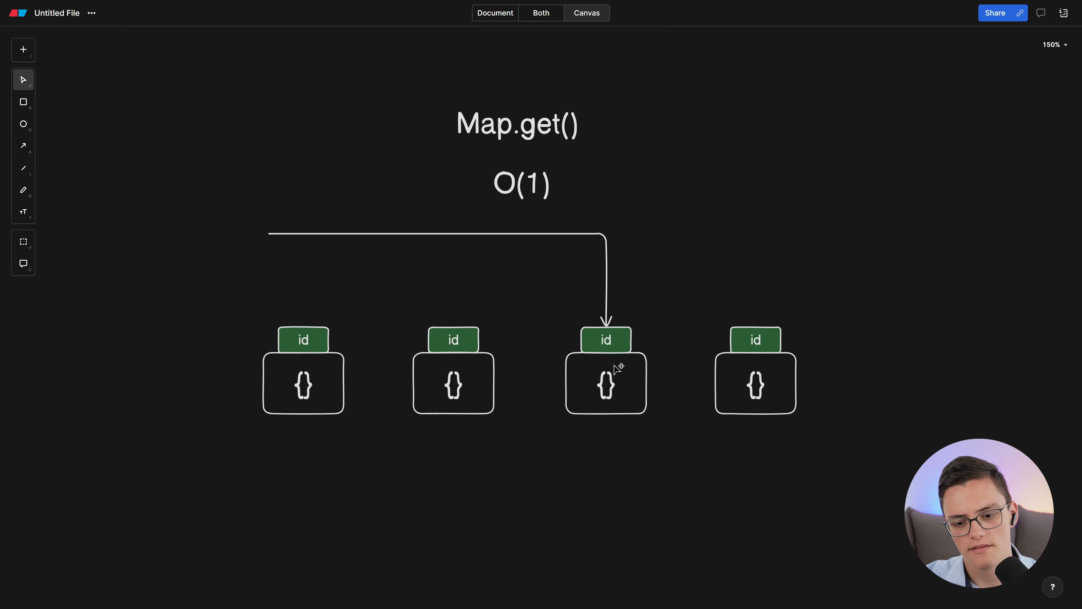
click(606, 383)
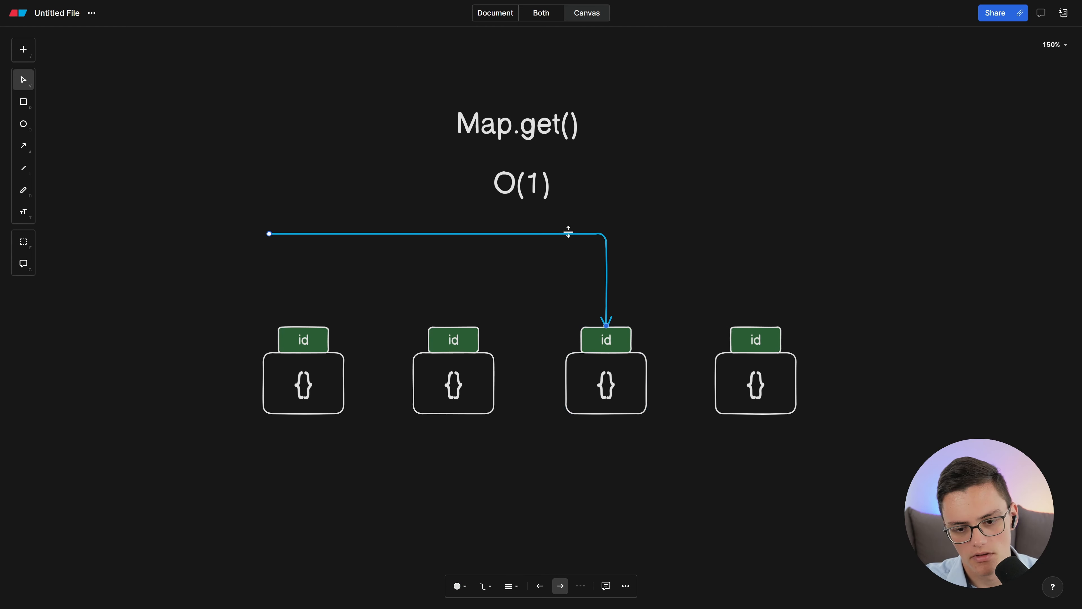
drag(569, 233, 578, 254)
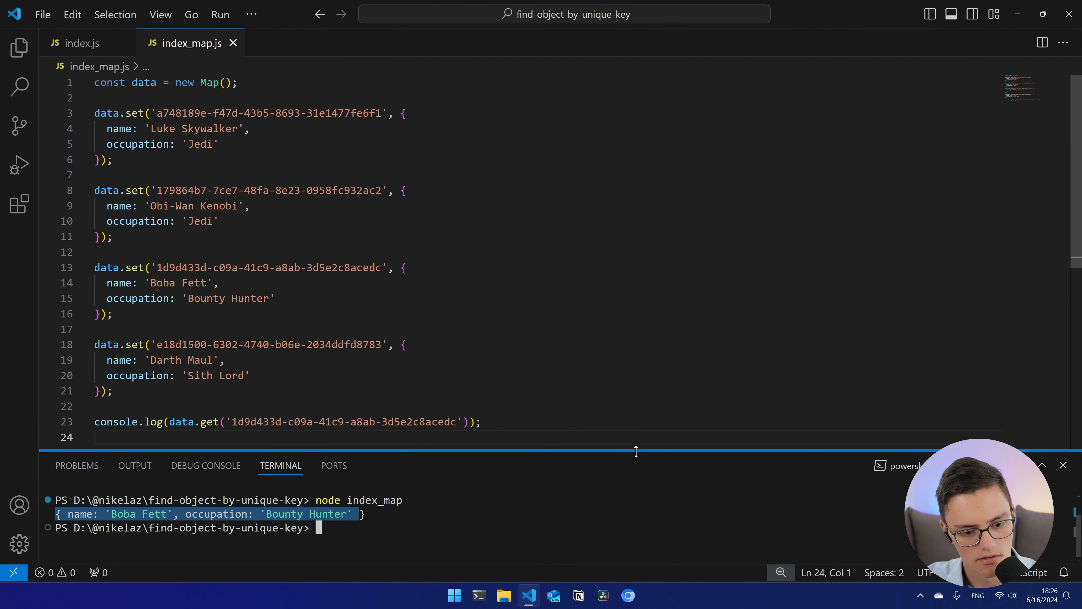
Select all on the canvas, then switch back to the index.js tab.
key(ctrl+a)
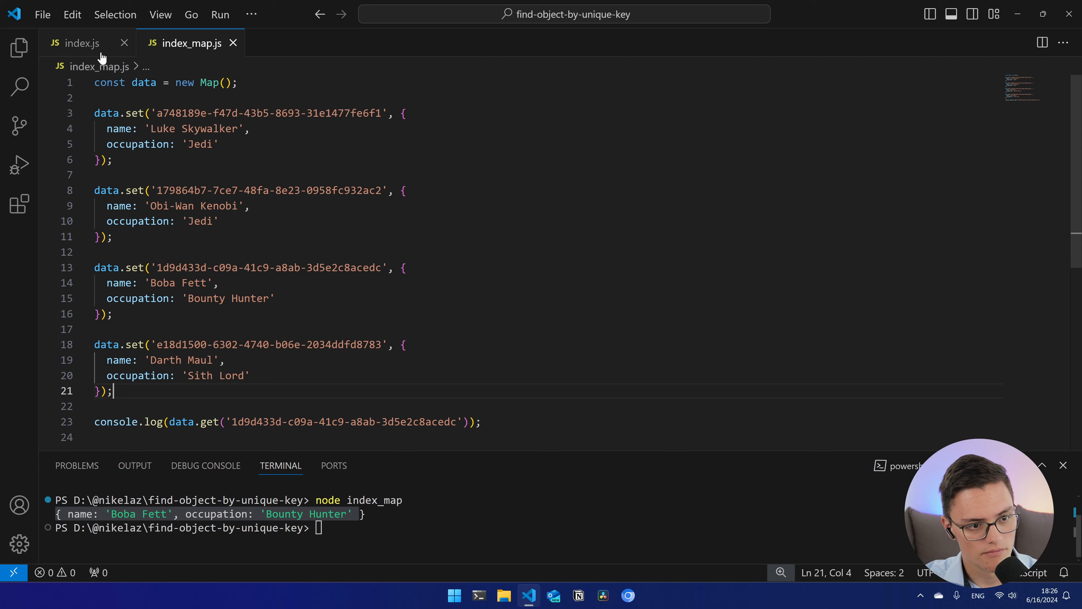
click(82, 43)
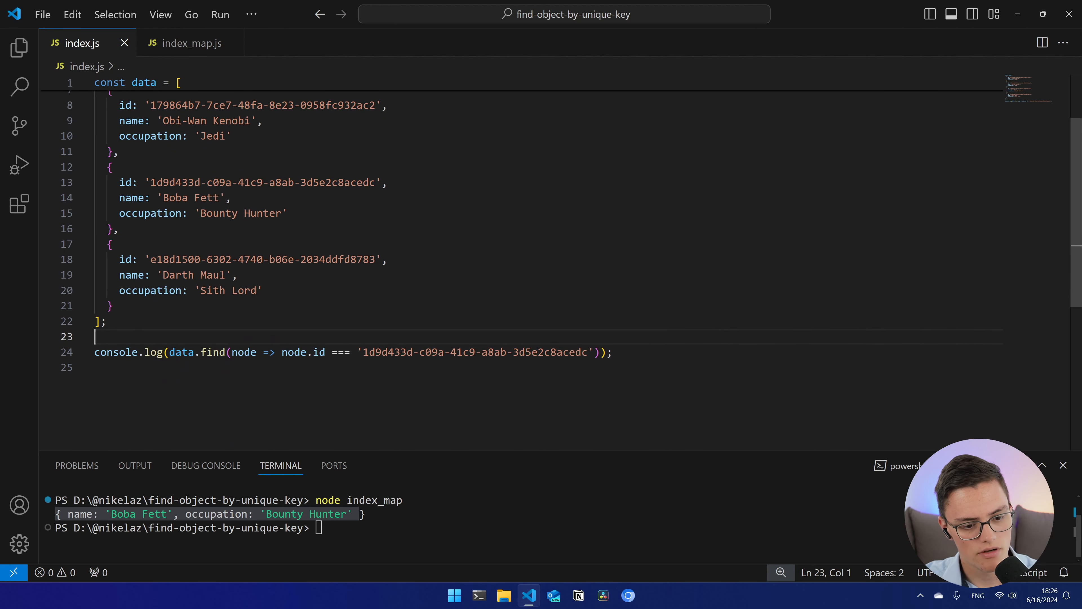
Replace the find() log with const dataMap = new Map(); data.forEach(node => dataMap.set(node.id, node));.
key(Ctrl+Shift+K)
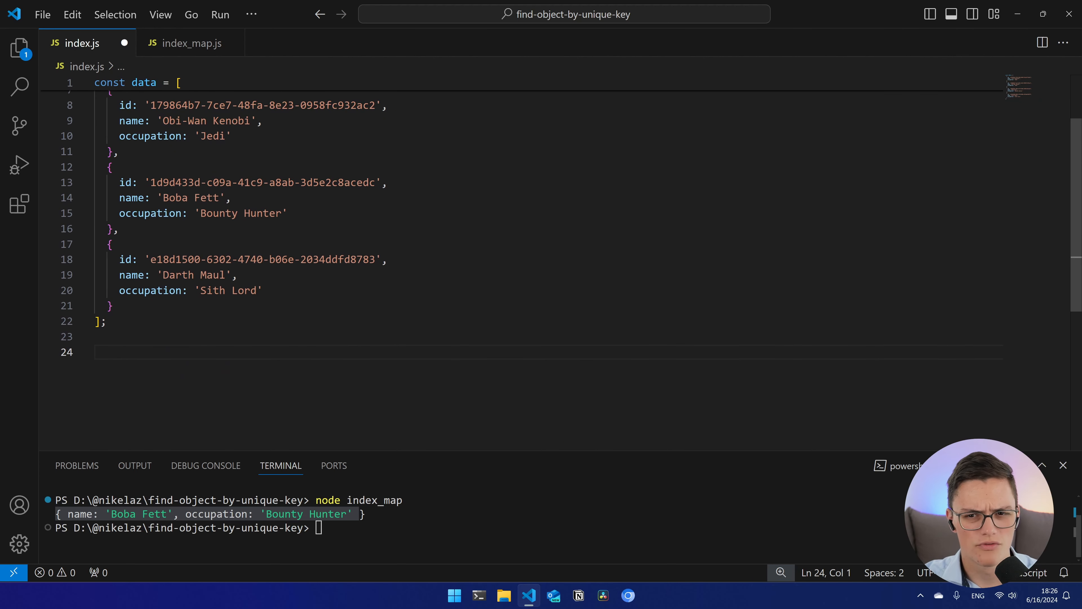
text(const dataM)
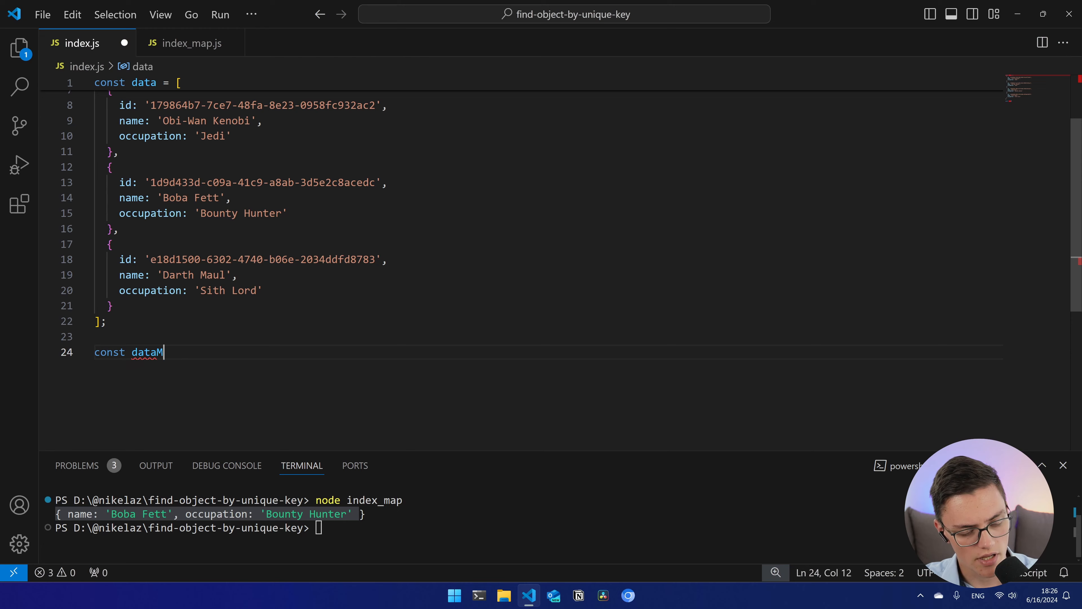
text(ap = new Map();)
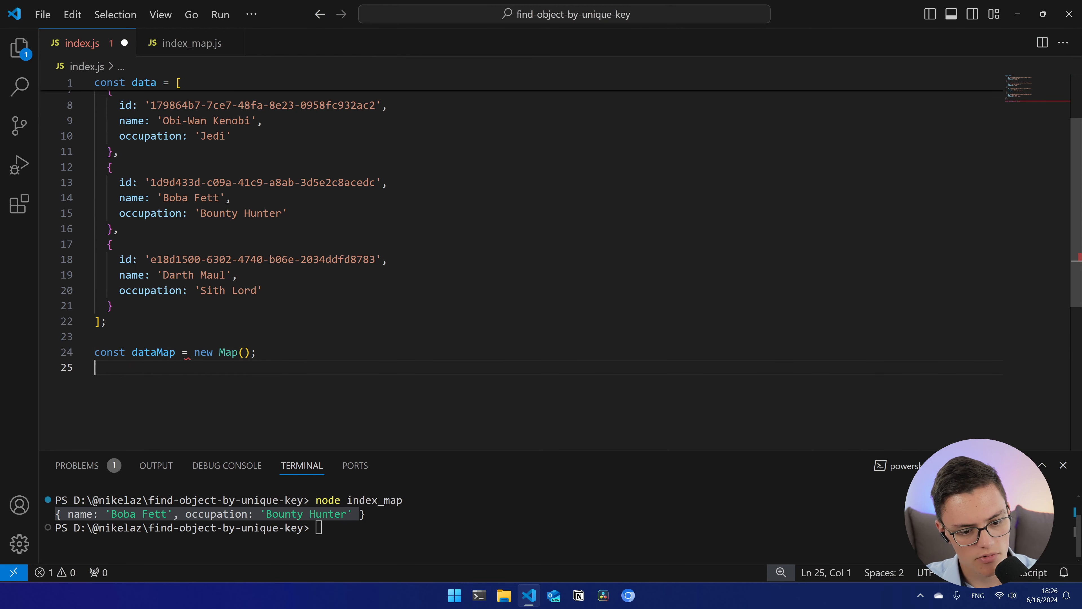
text(data.forEach()
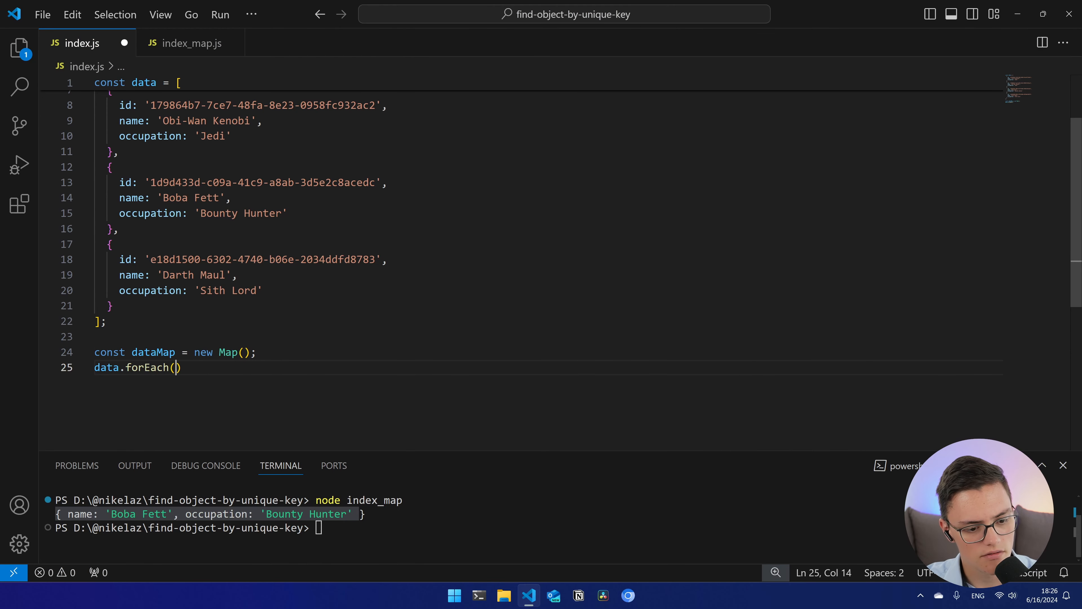
text(node =>)
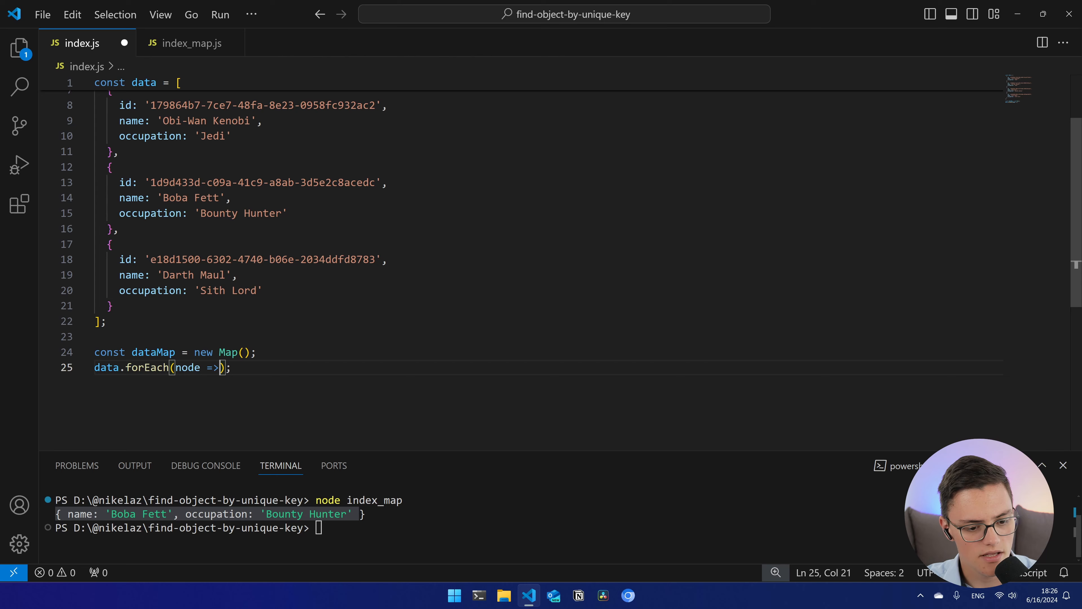
text(dataMap)
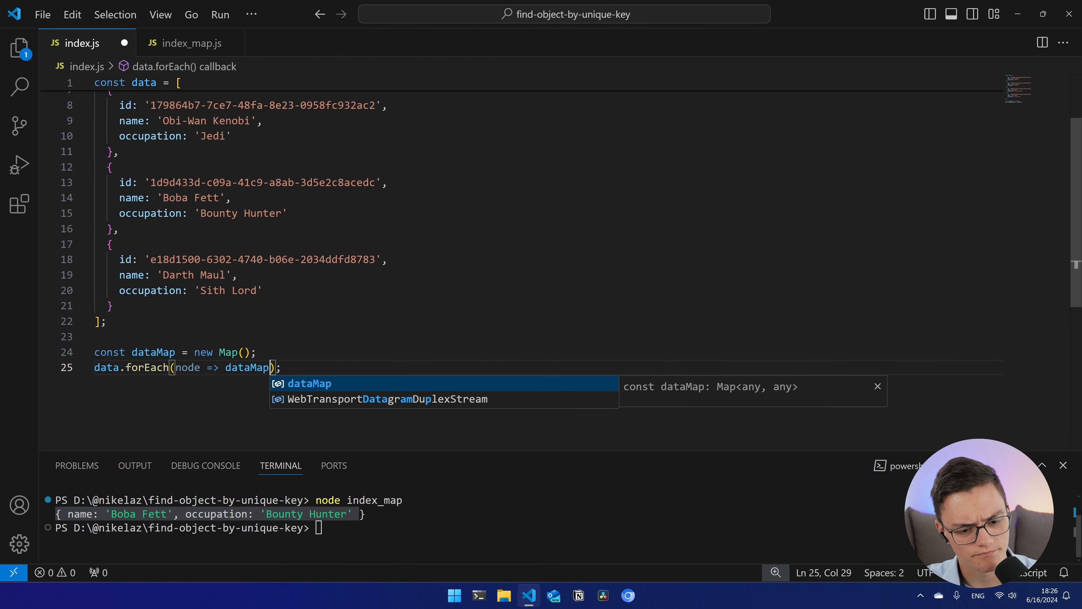
text(.set(node.id,)
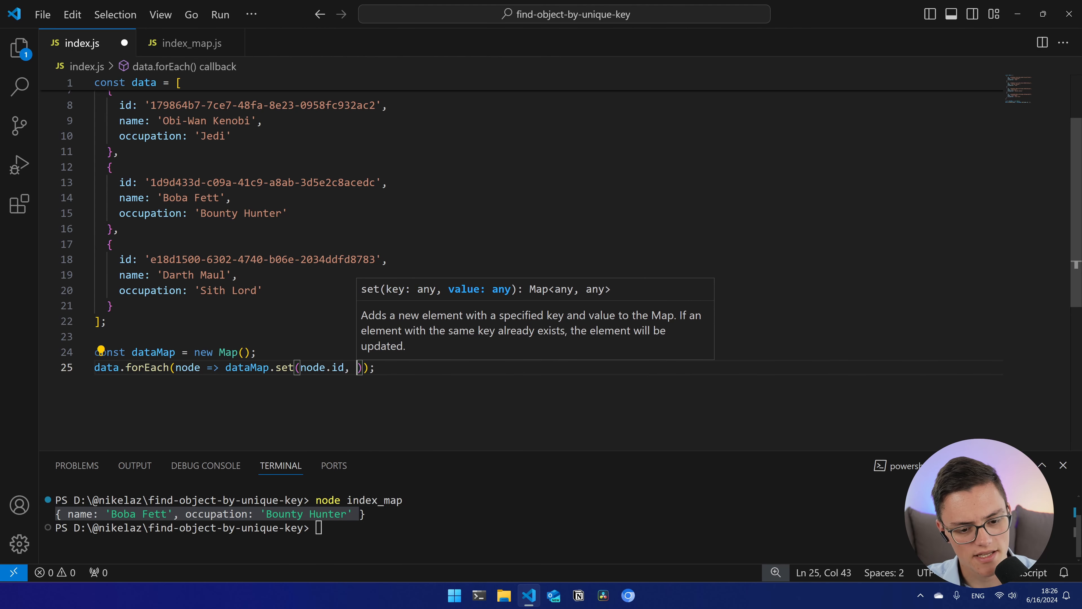
text(node)
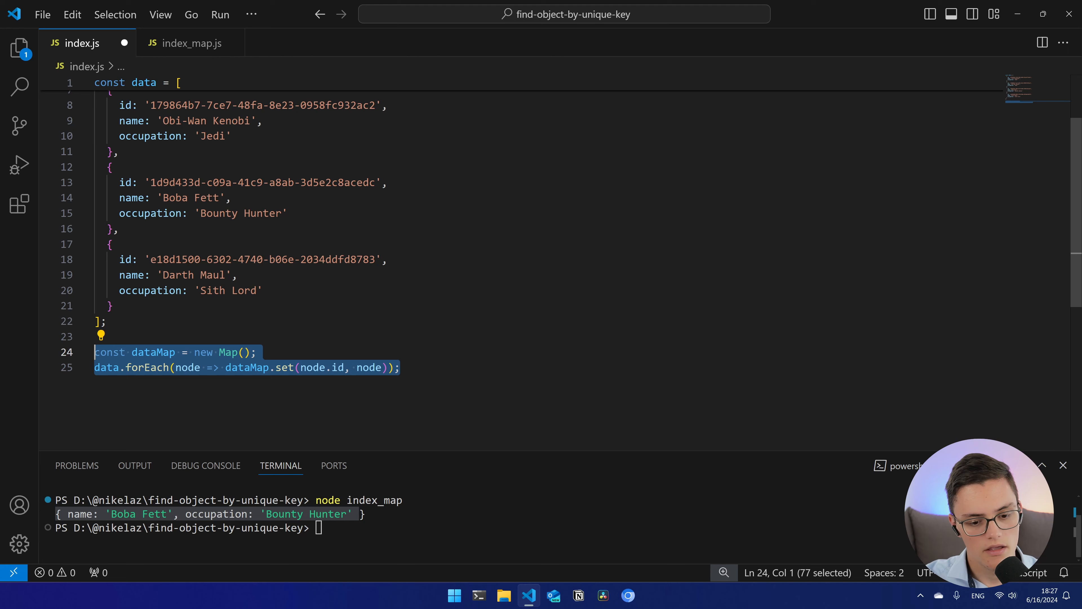
Log dataMap.get('1d9d433d-c09a-41c9-a8ab-3d5e2c8acedc') with a '// onclick,' comment above it.
text(console.log()
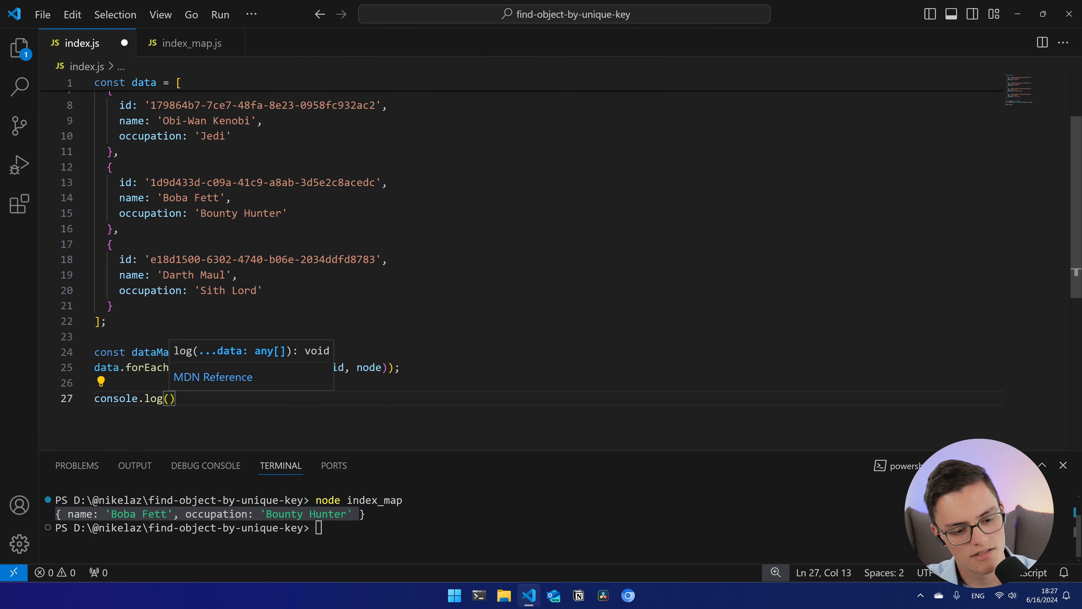
text(dataMap.get(')
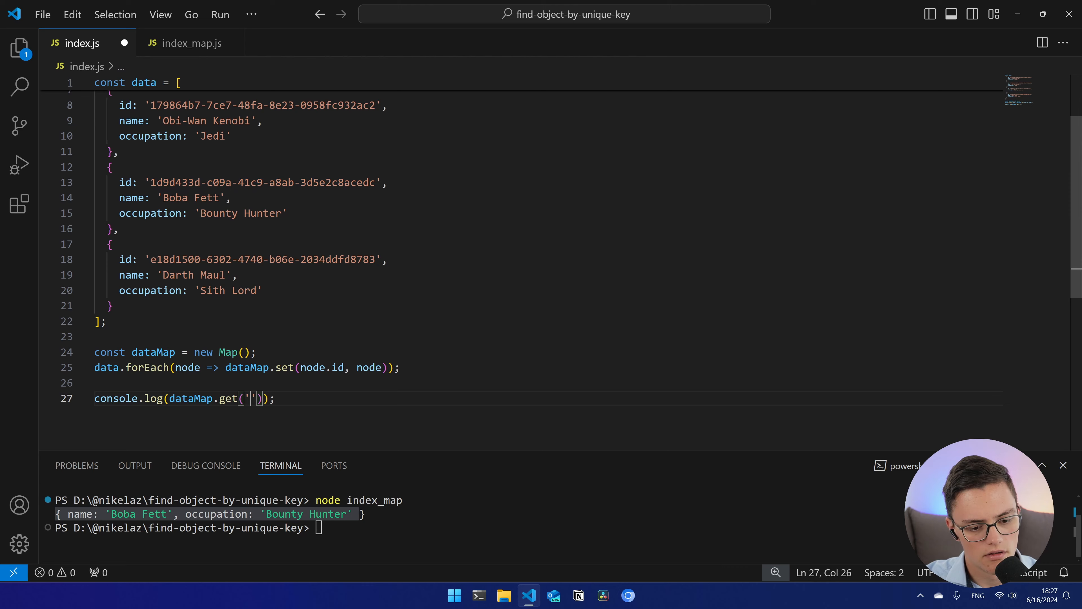
text(1d9d433d-c09a-41c9-a8ab-3d5e2c8acedc)
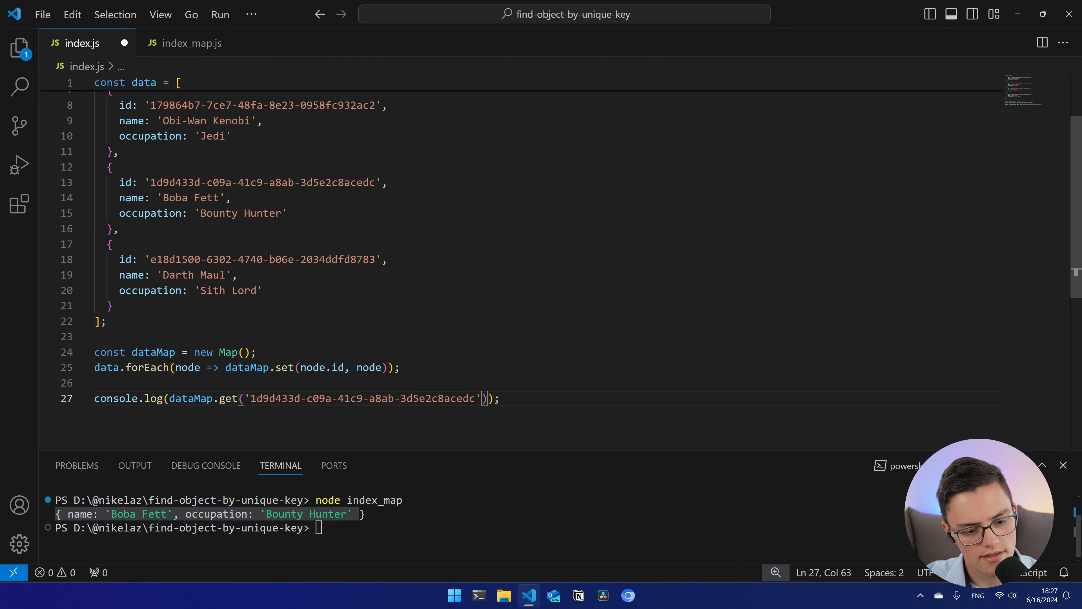
text(// onclick,)
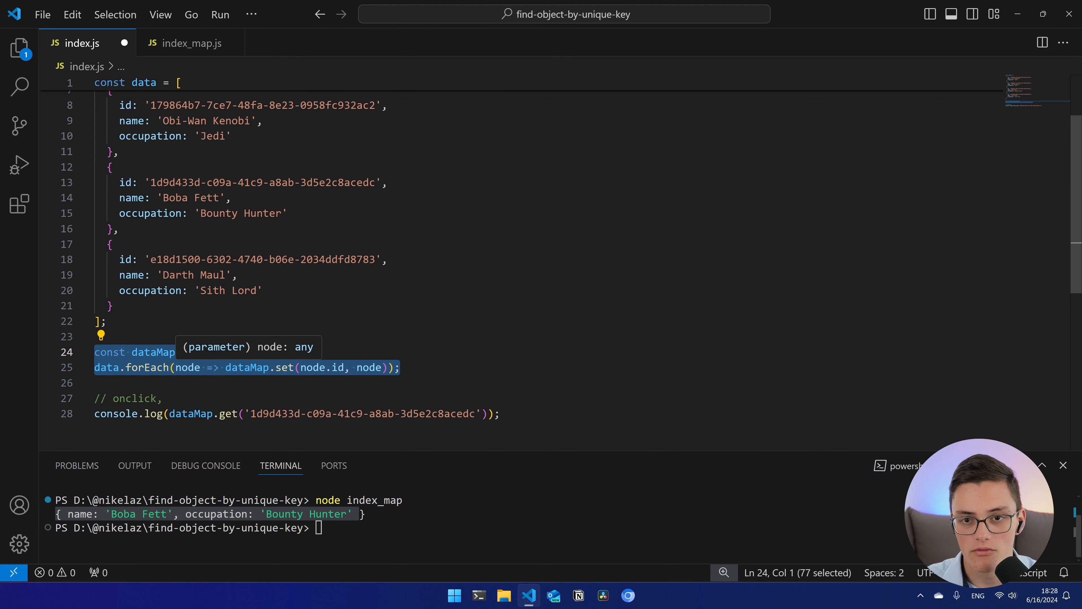
mouse_move(179, 352)
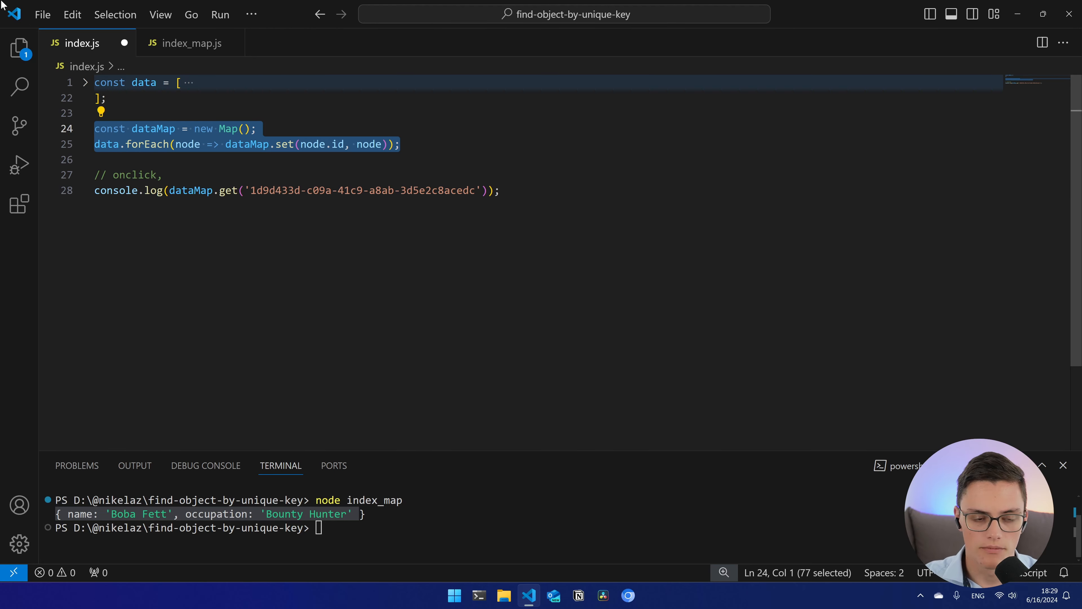
Replace the Map lines in index.js with an O(n) data.find(x => x.id === Boba Fett's id).
key(Delete)
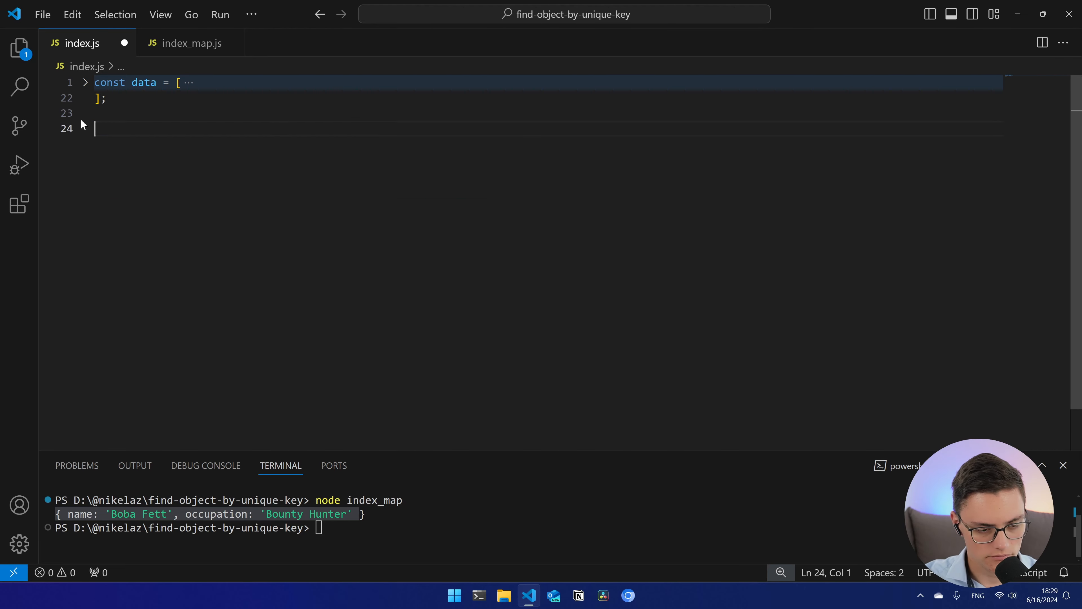
key(Backspace)
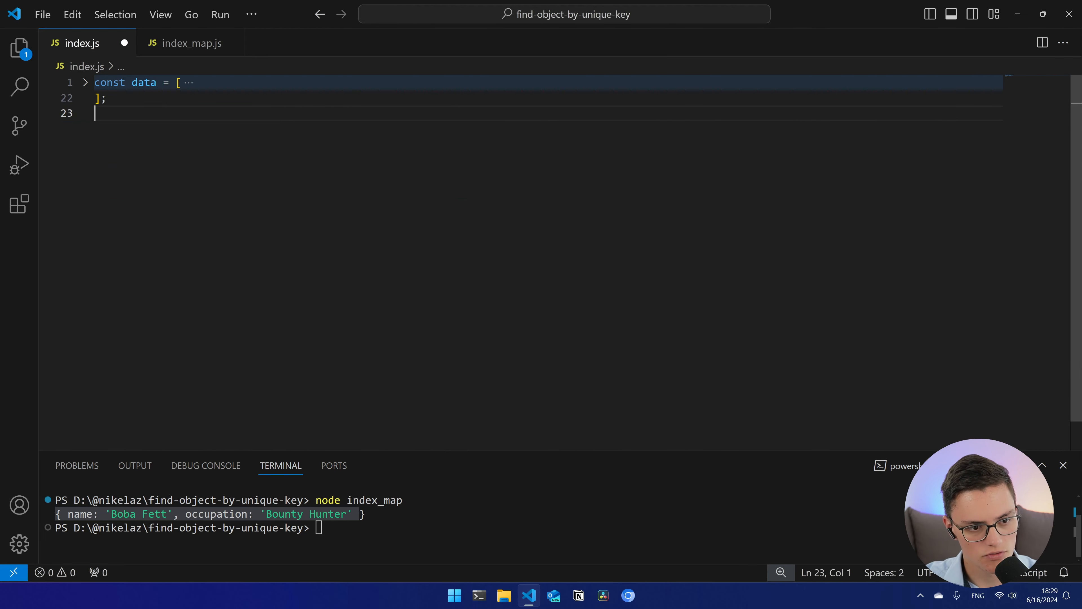
text(data.find(x =>)
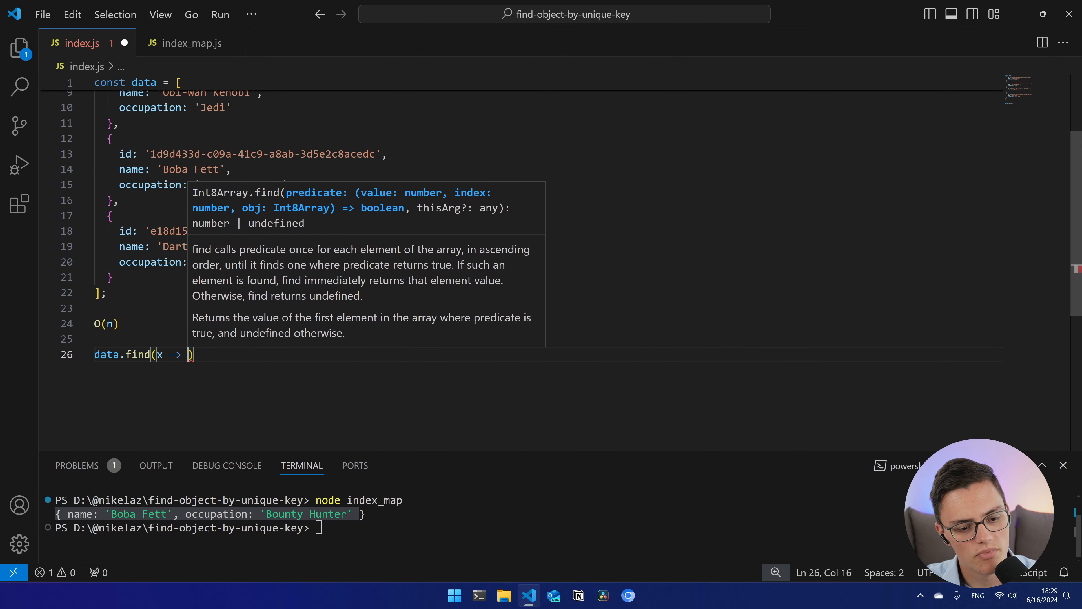
text(x.id === '')
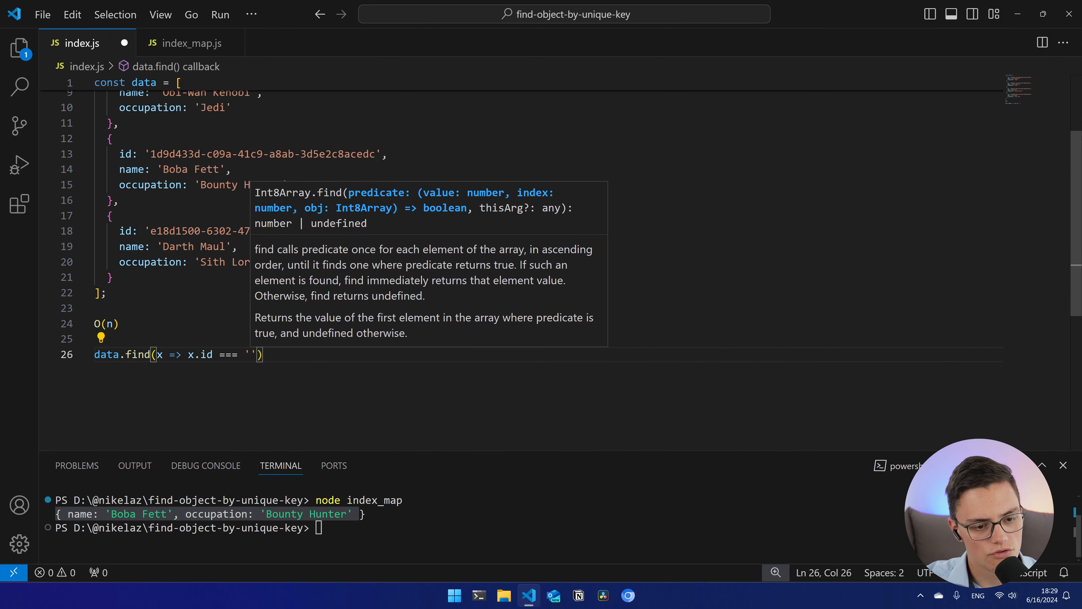
double_click(262, 153)
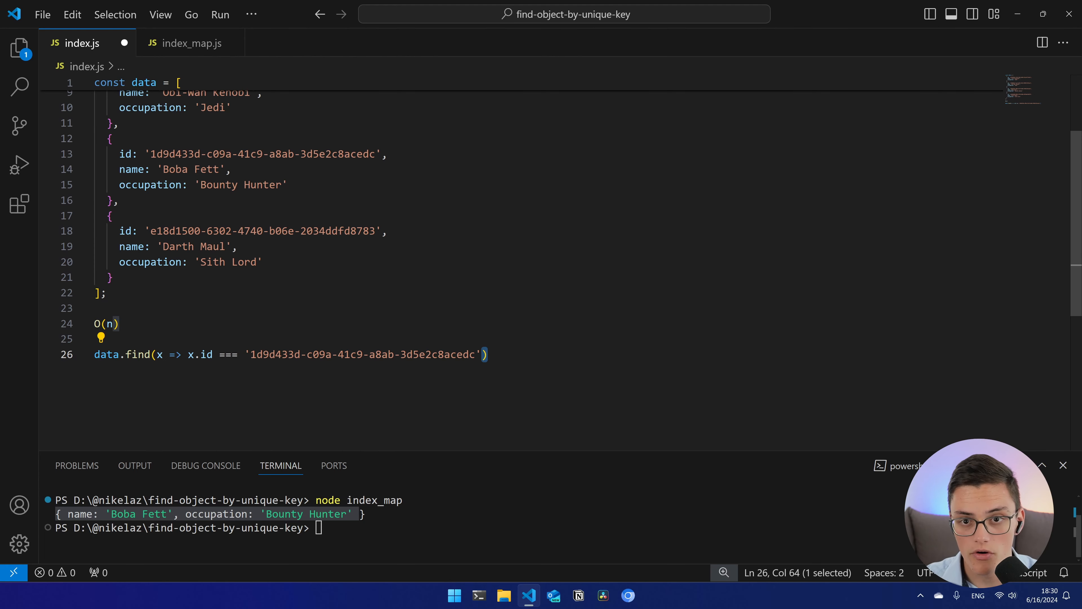
Return to the index_map.js file.
click(192, 43)
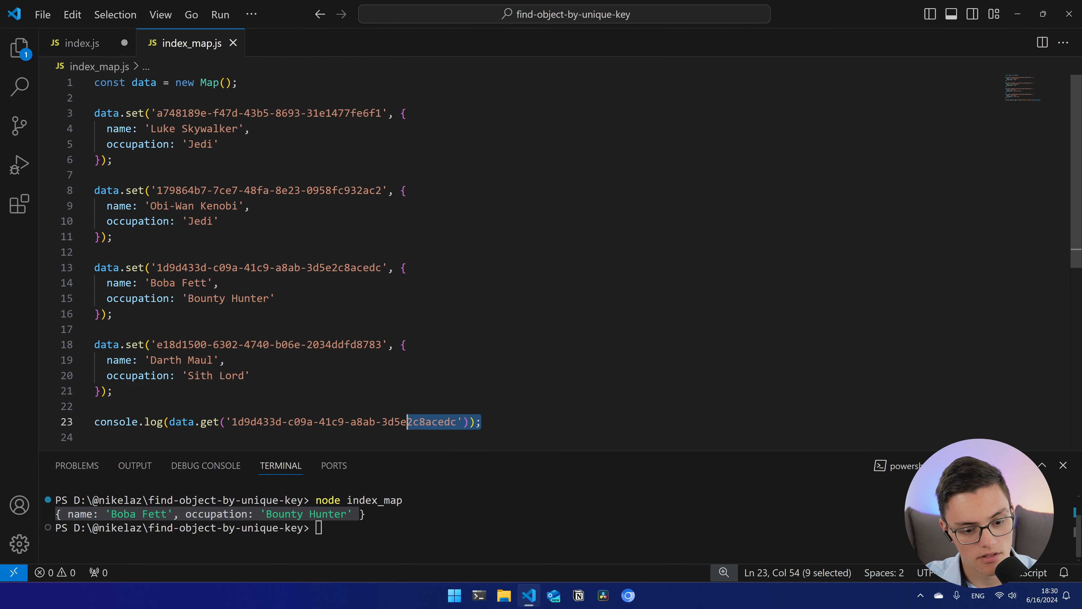